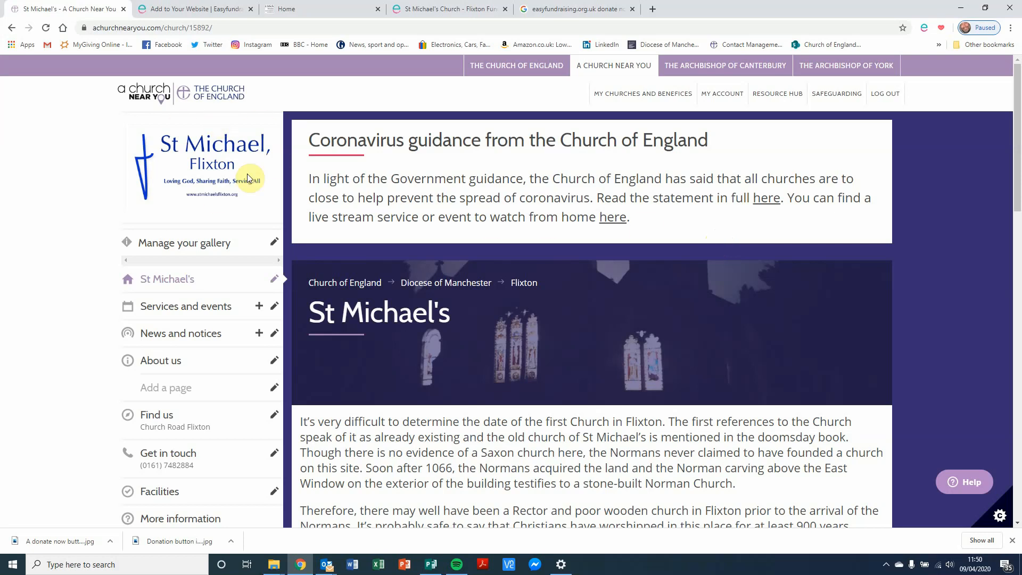
{"action": "mouse_move", "coordinate": [222, 160]}
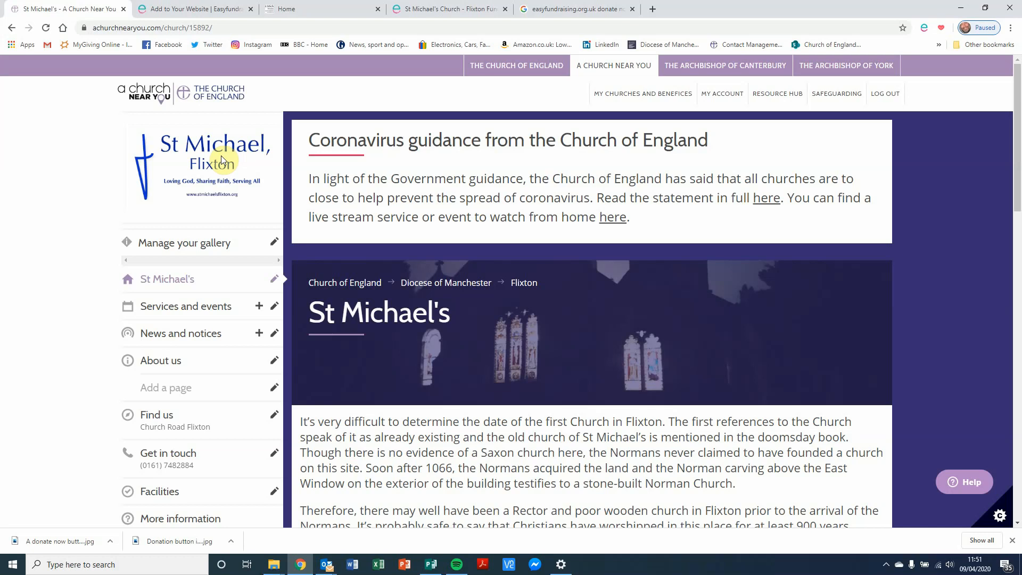
- Switch to the St Michael's Church – Flixton easyfundraising cause page tab
{"action": "left_click", "coordinate": [439, 9]}
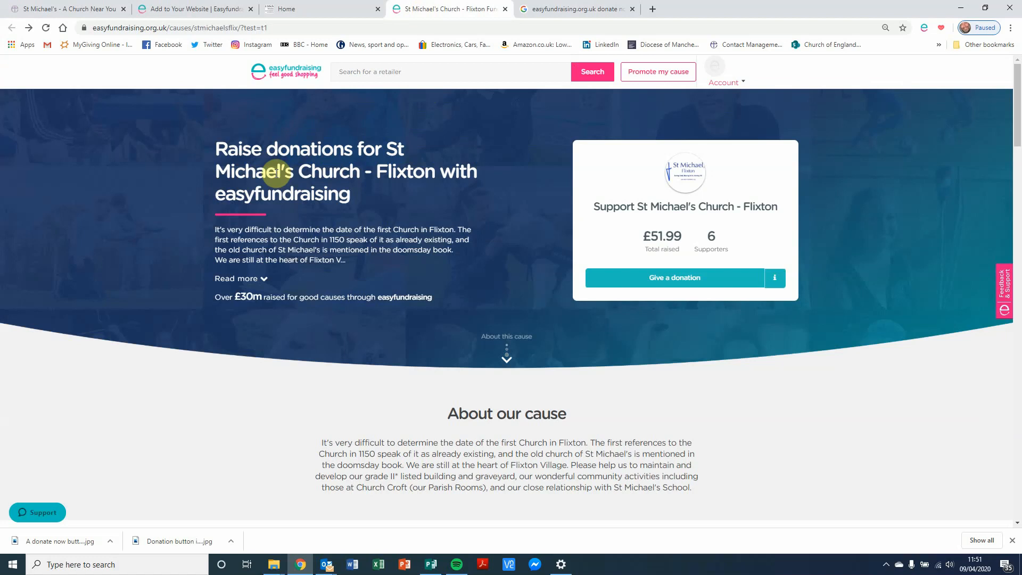
{"action": "mouse_move", "coordinate": [232, 162]}
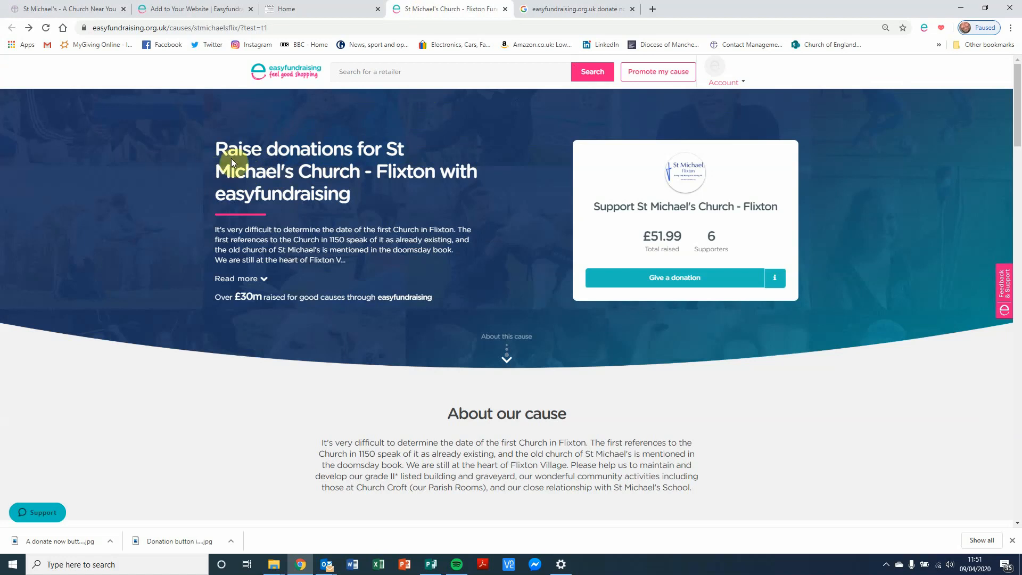
{"action": "mouse_move", "coordinate": [297, 193]}
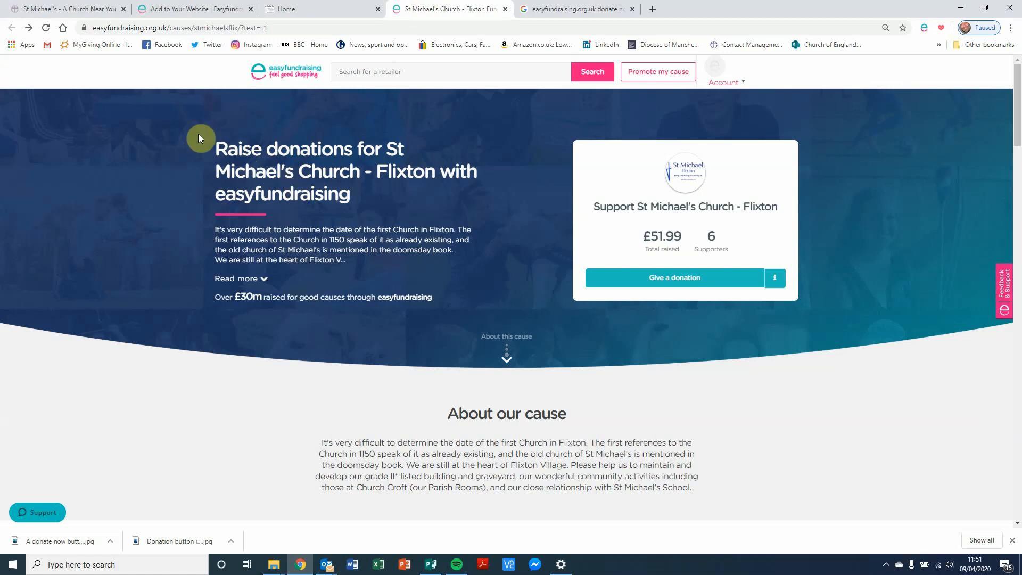
{"action": "mouse_move", "coordinate": [294, 178]}
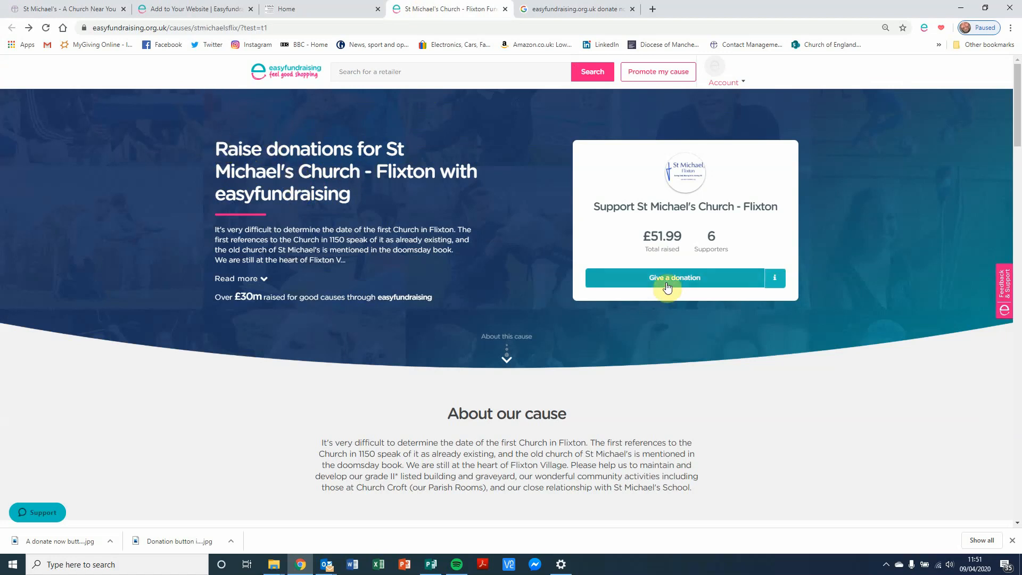
- Preview the easyfundraising donation form, then select the cause page's full web address
{"action": "left_click", "coordinate": [675, 277]}
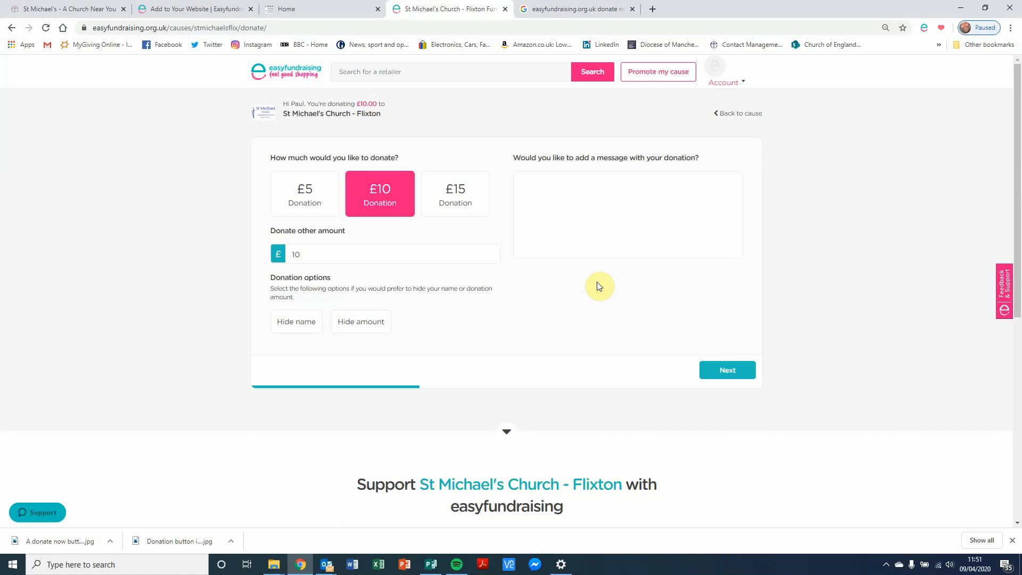
{"action": "mouse_move", "coordinate": [588, 124]}
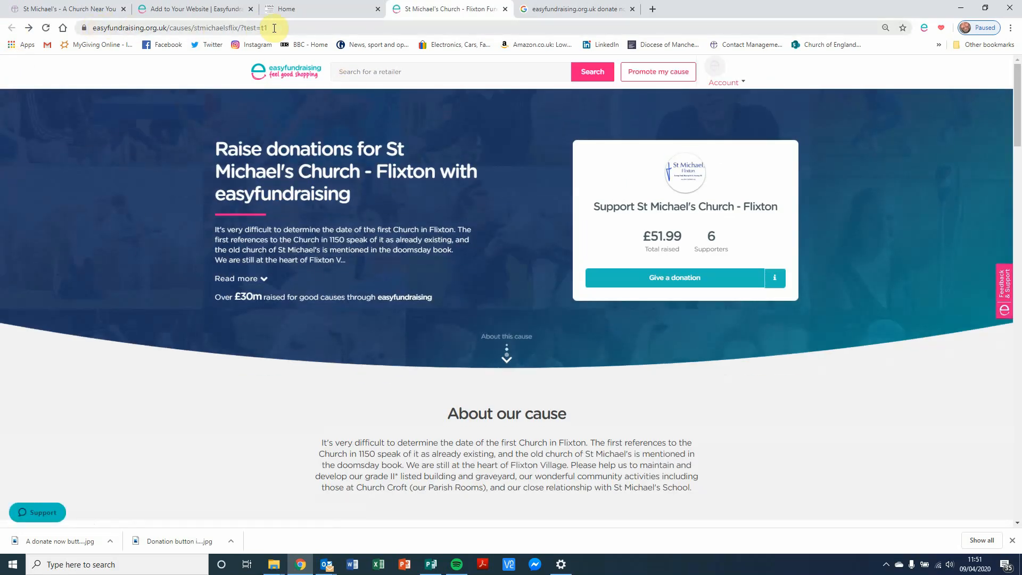
{"action": "left_click", "coordinate": [259, 28]}
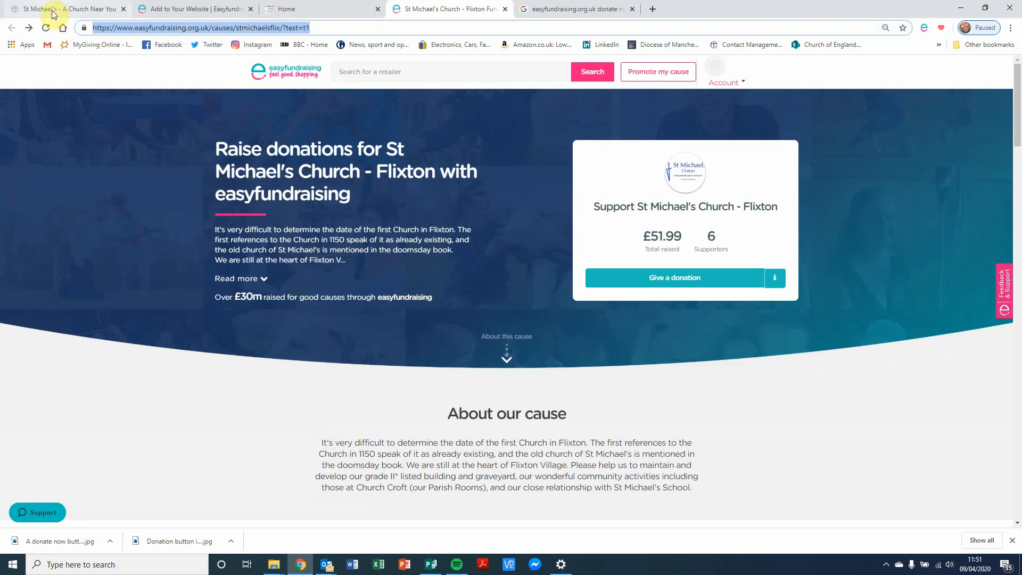
- Open the homepage's 'Please make a donation' News story and try its donation link
{"action": "left_click", "coordinate": [64, 8]}
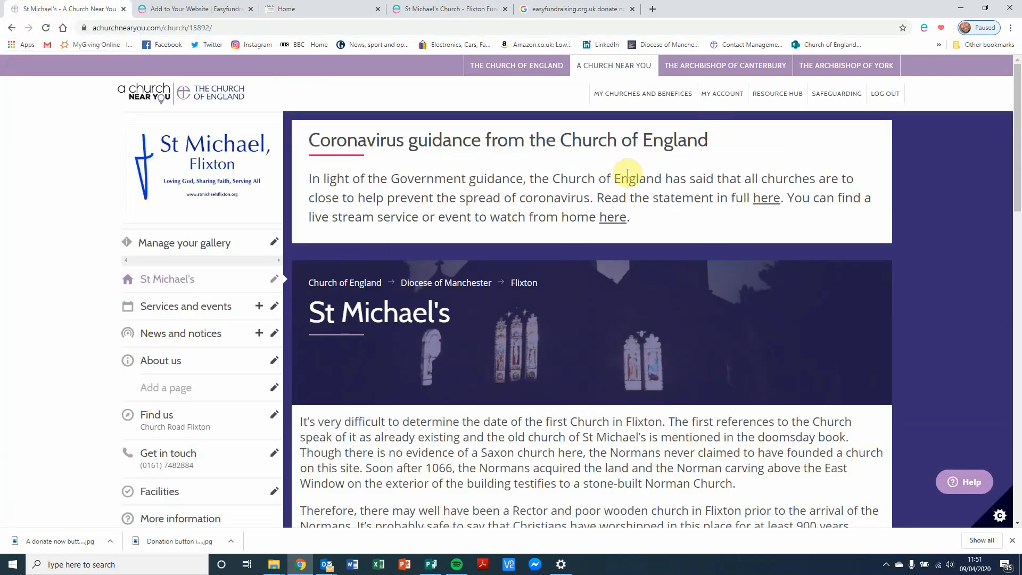
{"action": "scroll", "scroll_direction": "down", "scroll_amount": 3}
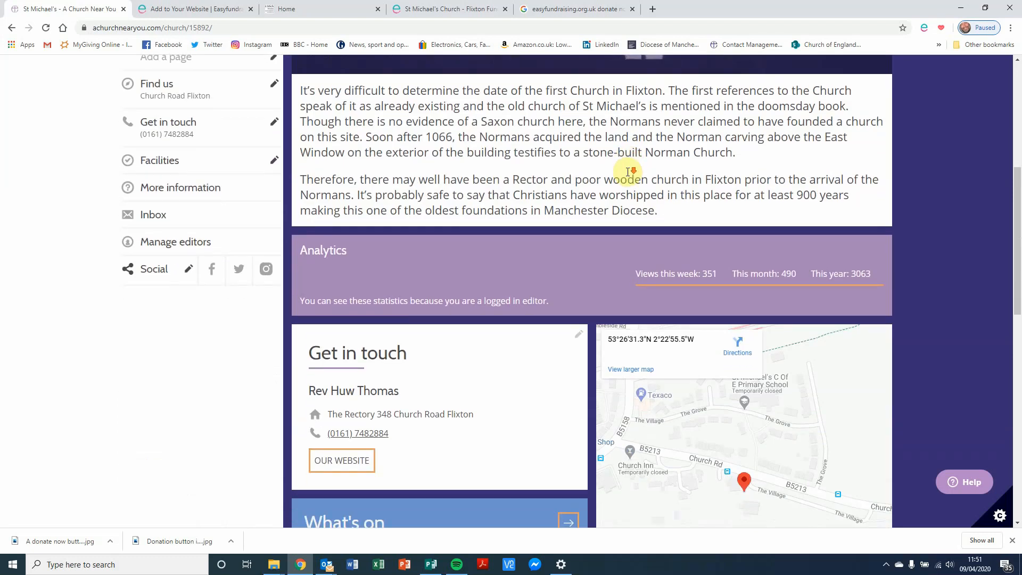
{"action": "scroll", "scroll_direction": "down", "scroll_amount": 3}
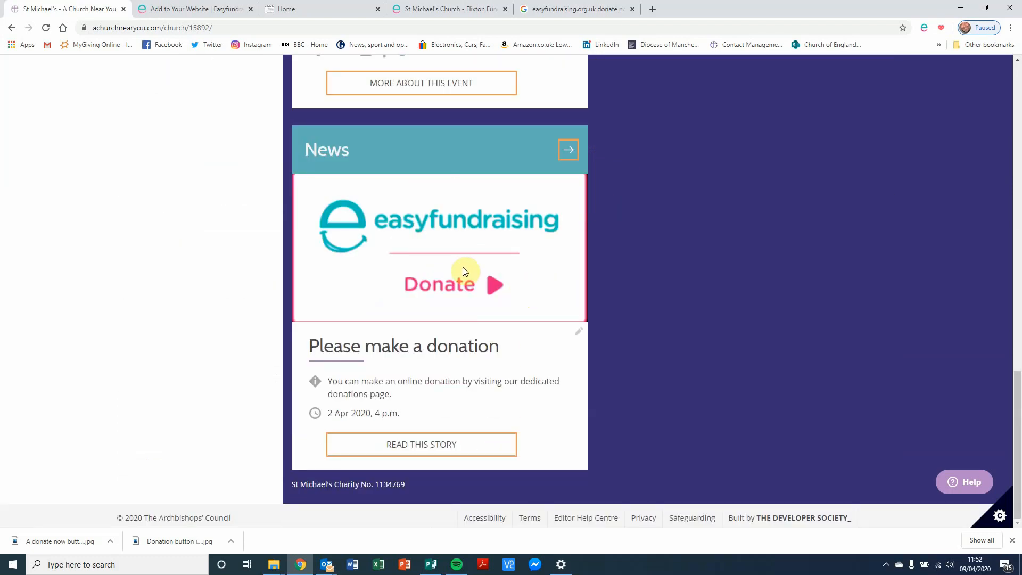
{"action": "mouse_move", "coordinate": [422, 286]}
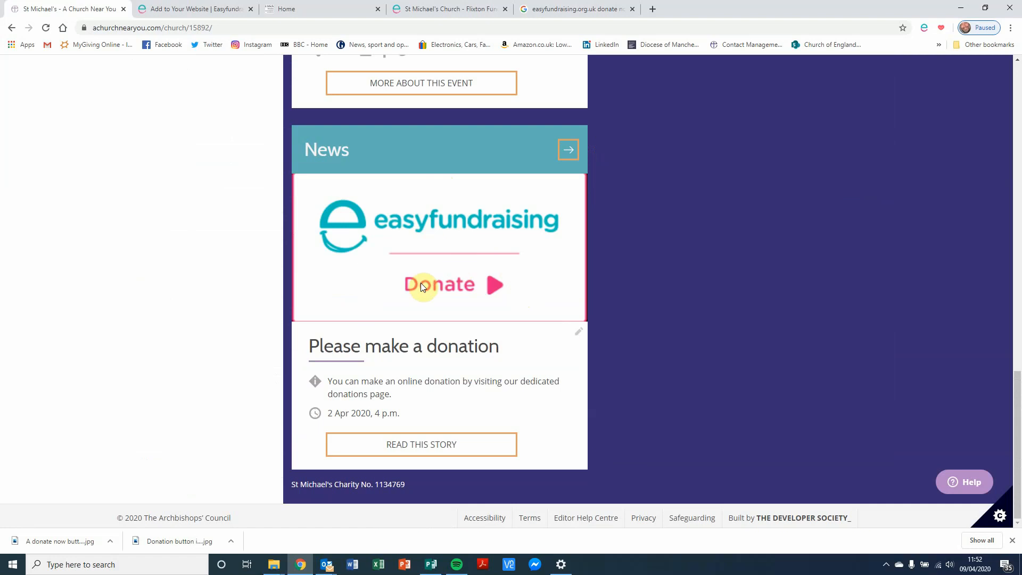
{"action": "mouse_move", "coordinate": [427, 447]}
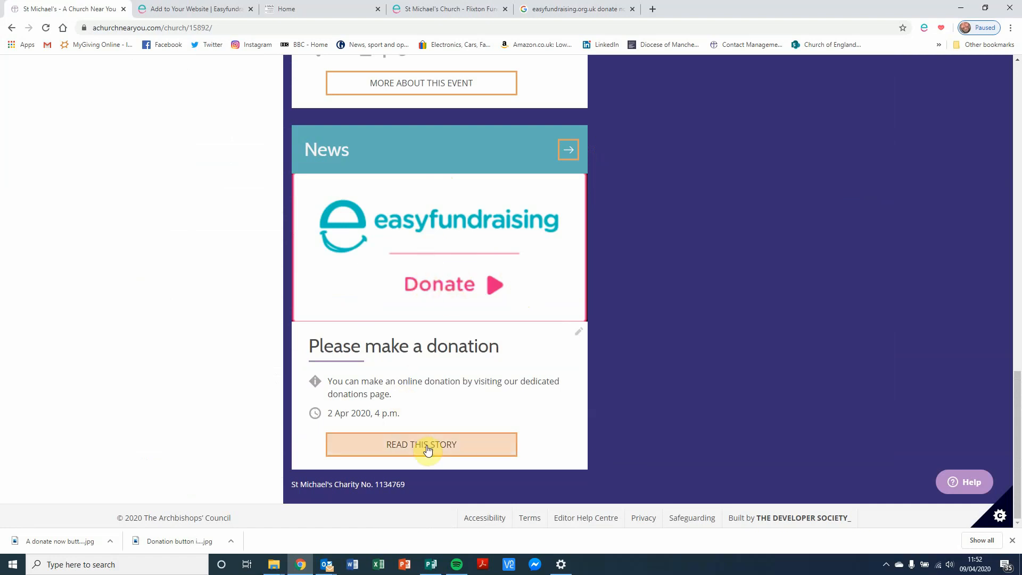
{"action": "left_click", "coordinate": [421, 445]}
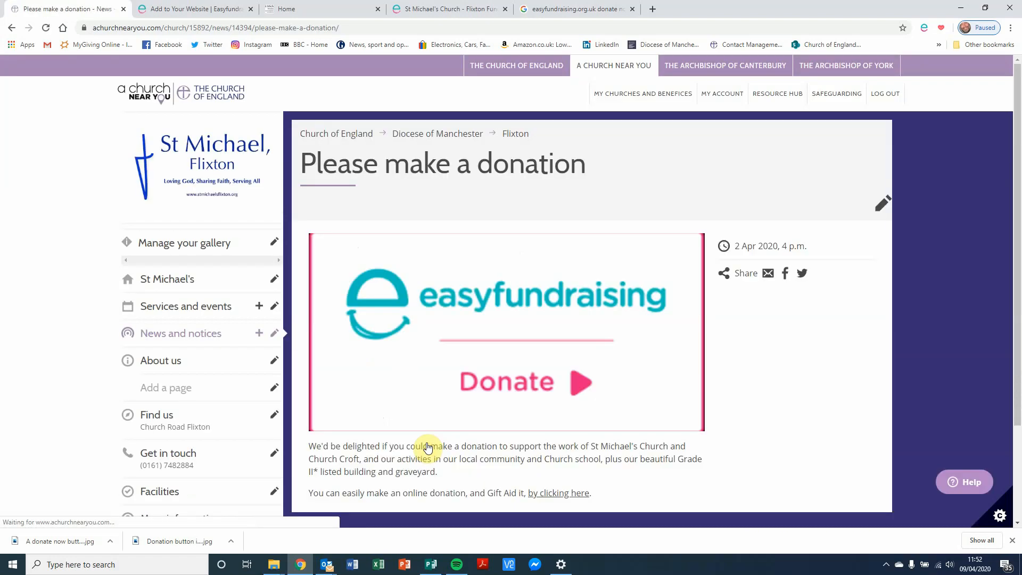
{"action": "mouse_move", "coordinate": [568, 499]}
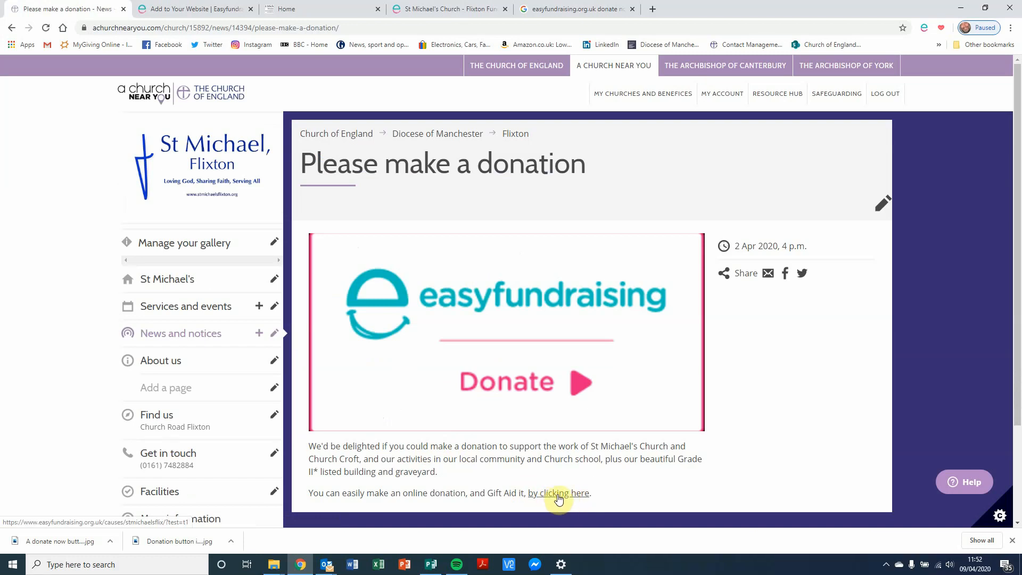
{"action": "left_click", "coordinate": [559, 493]}
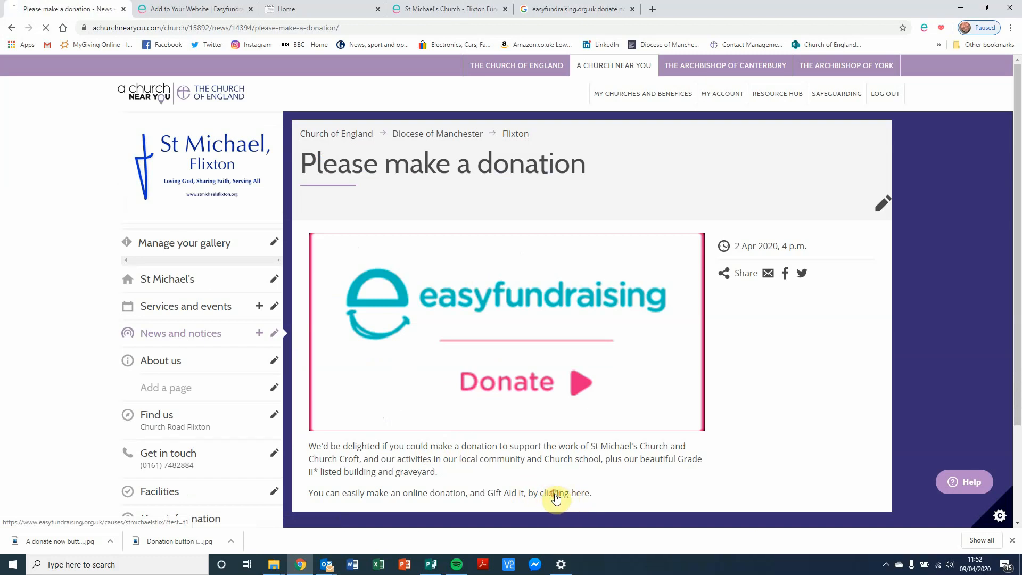
{"action": "left_click", "coordinate": [557, 493]}
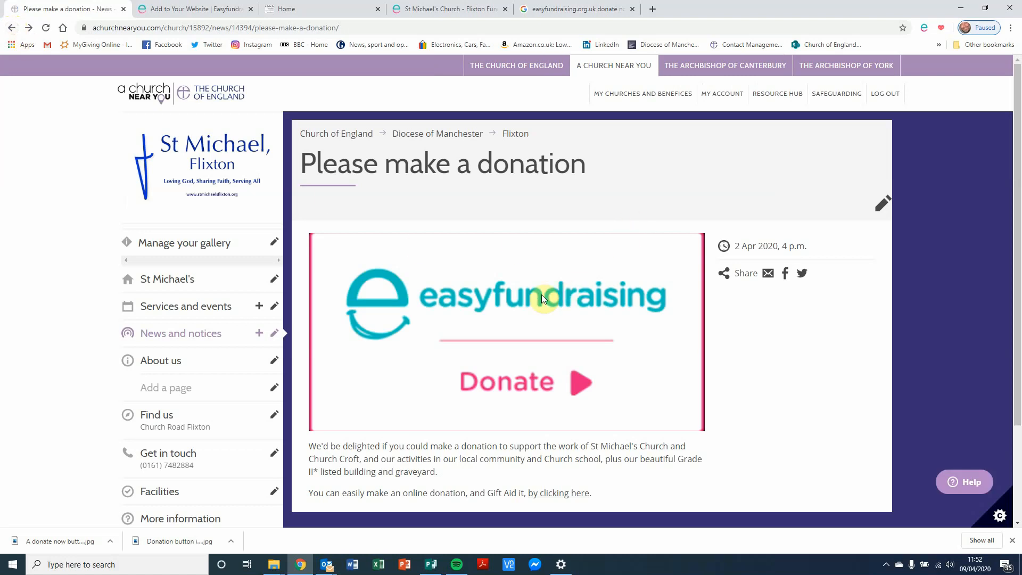
{"action": "mouse_move", "coordinate": [175, 284]}
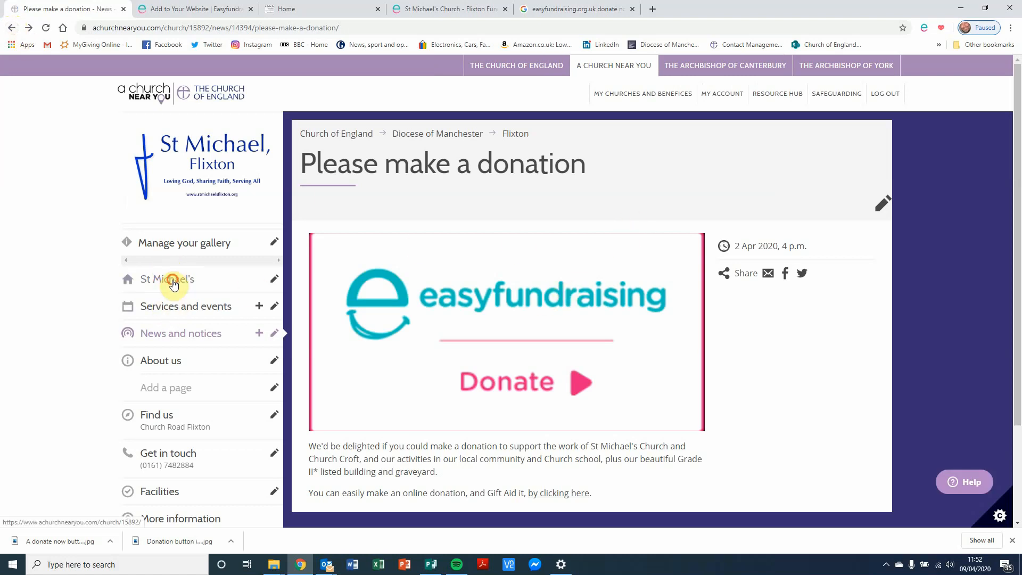
- Start a new news story headlined 'Please make an online donation to support our Church'
{"action": "left_click", "coordinate": [167, 279]}
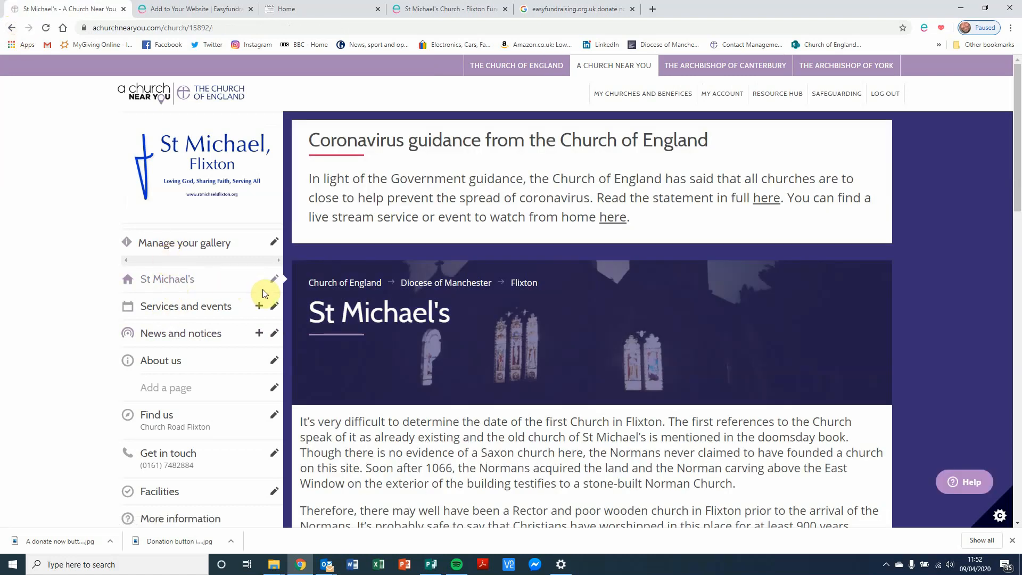
{"action": "mouse_move", "coordinate": [171, 338]}
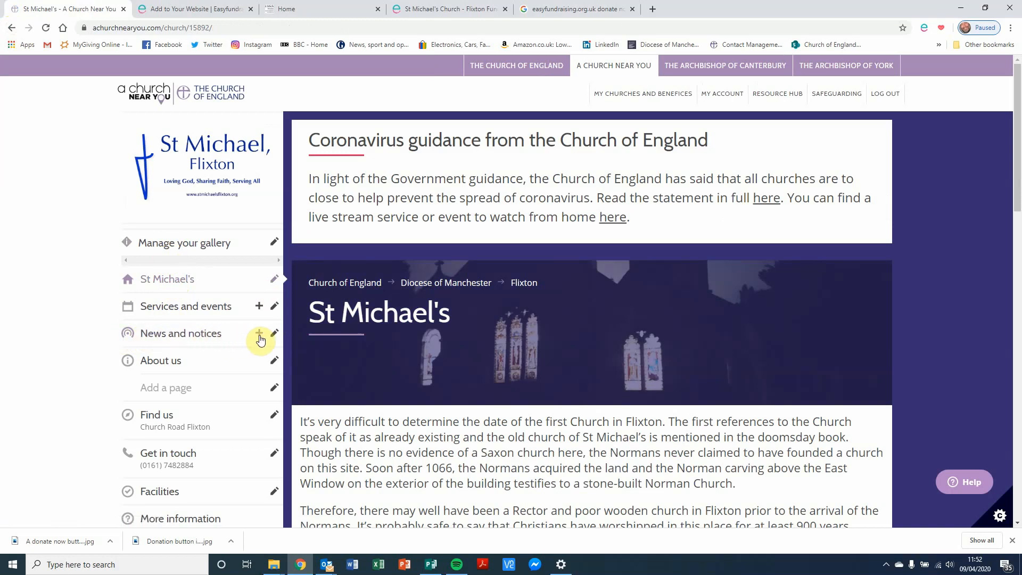
{"action": "mouse_move", "coordinate": [260, 336]}
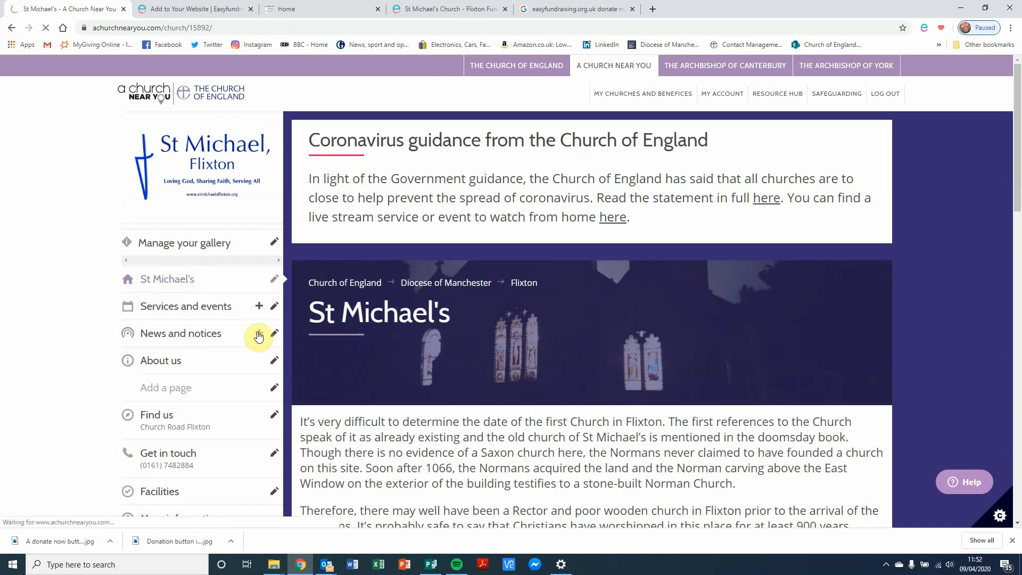
{"action": "left_click", "coordinate": [258, 334]}
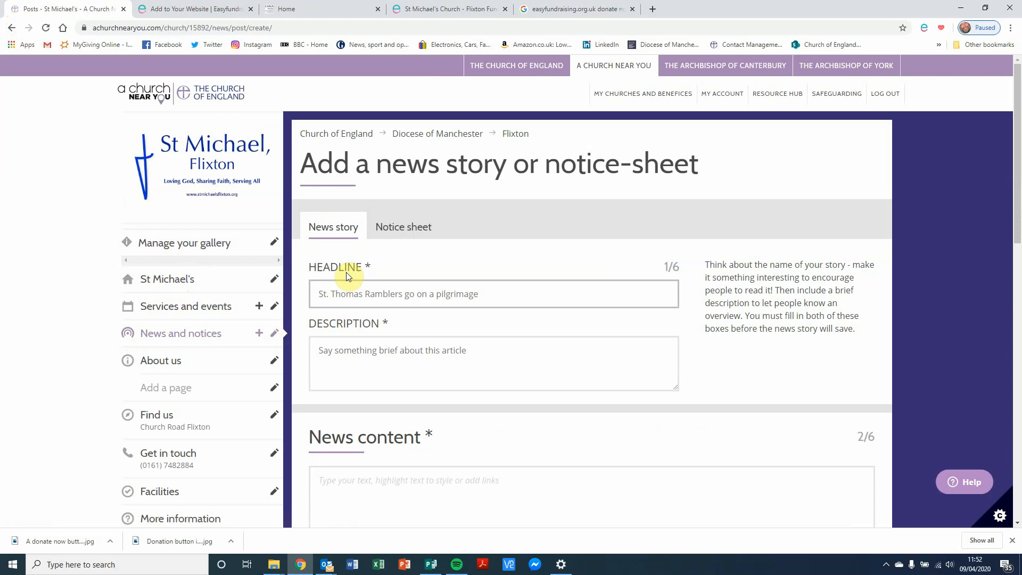
{"action": "type", "text": "Please ma"}
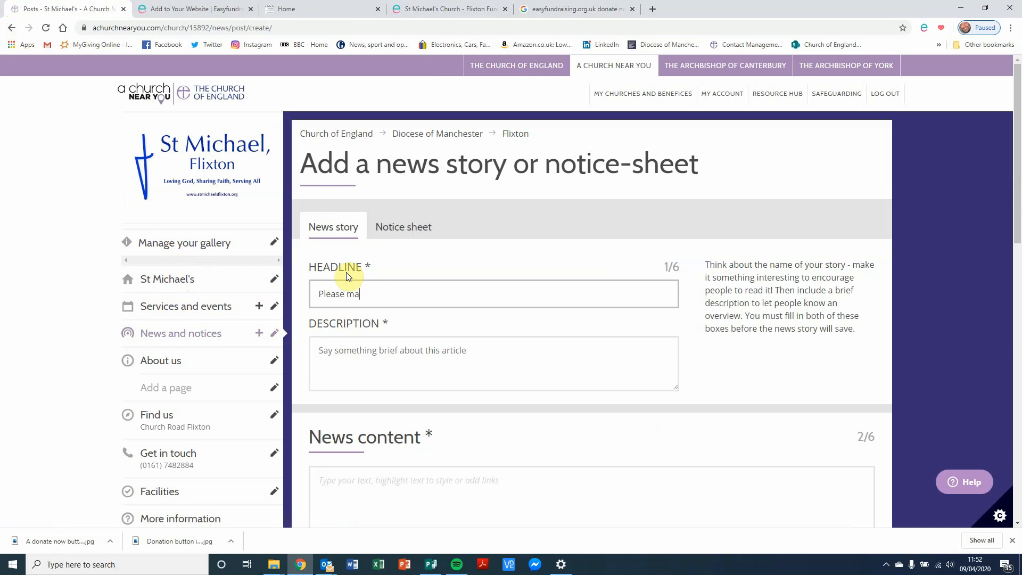
{"action": "type", "text": "ke an onl"}
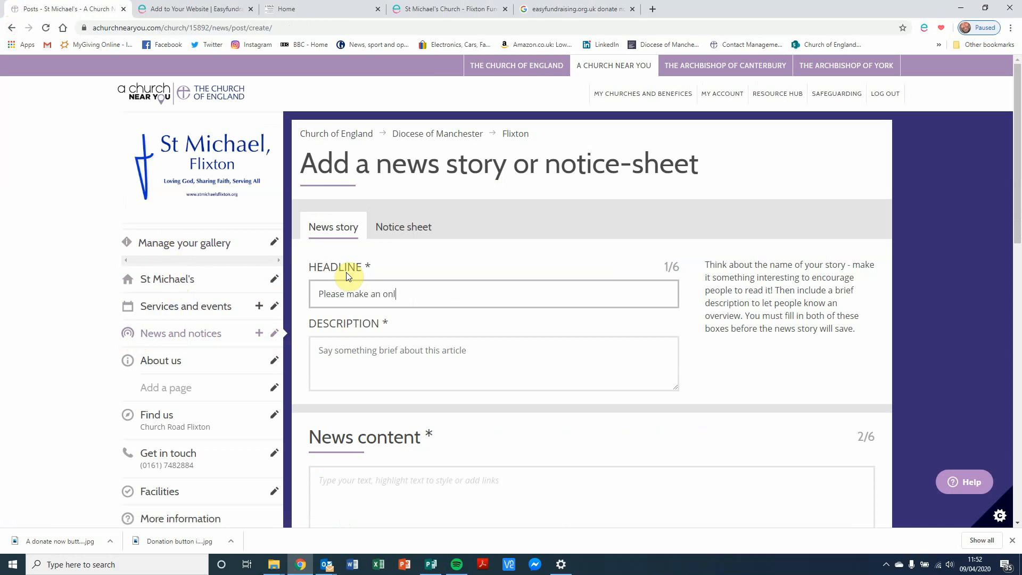
{"action": "type", "text": "ine don"}
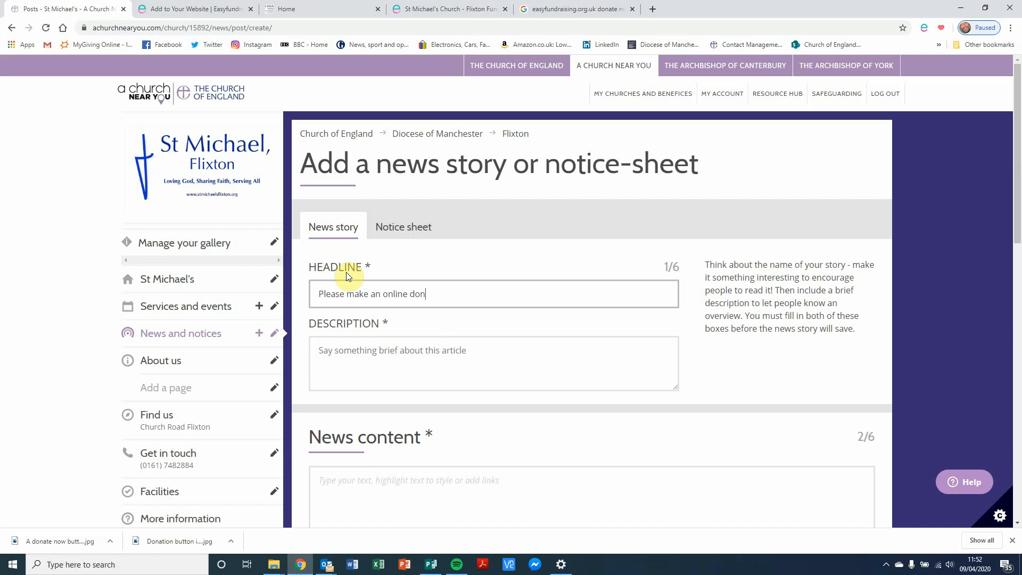
{"action": "type", "text": "ation to"}
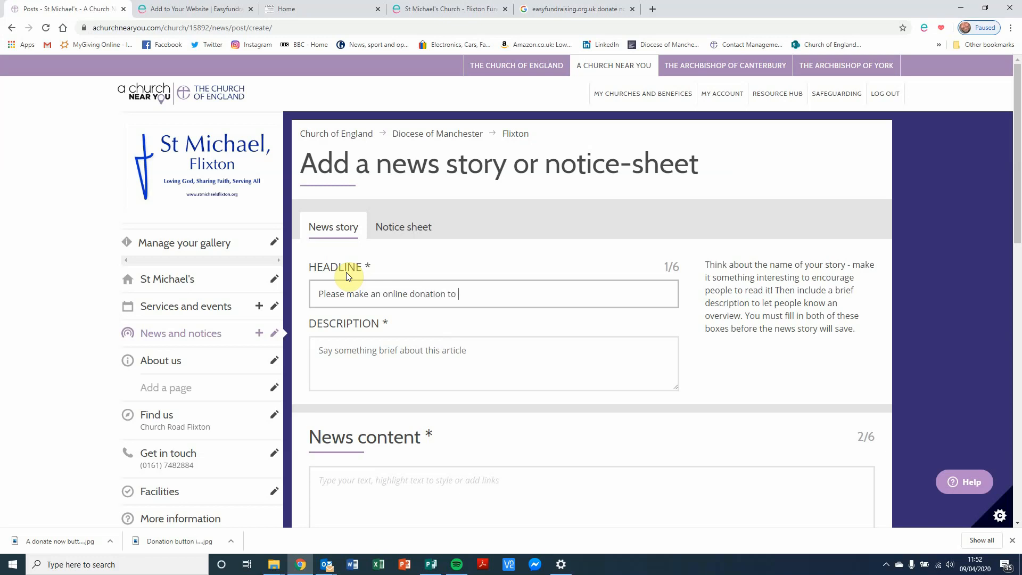
{"action": "type", "text": "support o"}
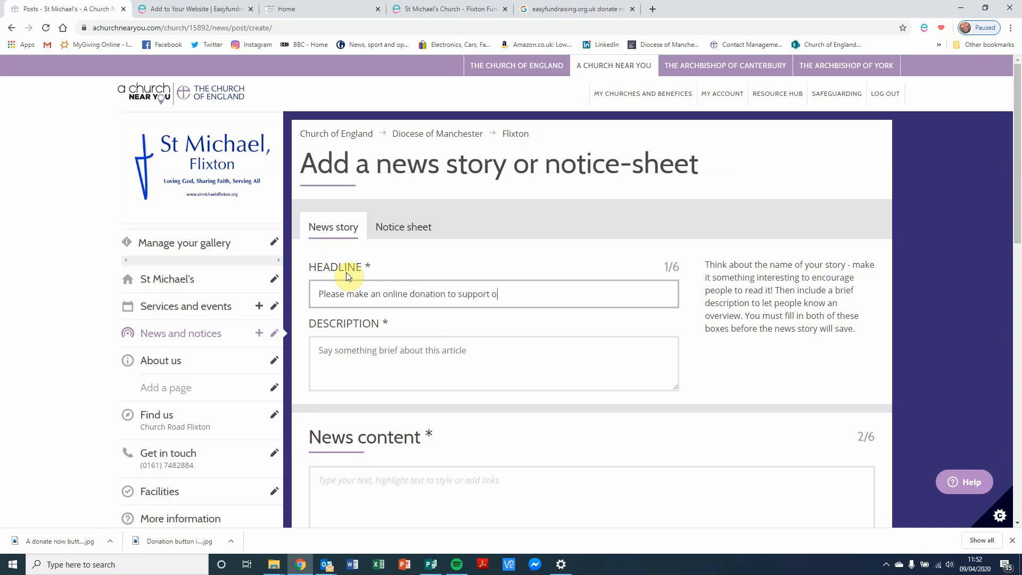
{"action": "type", "text": "ur Church"}
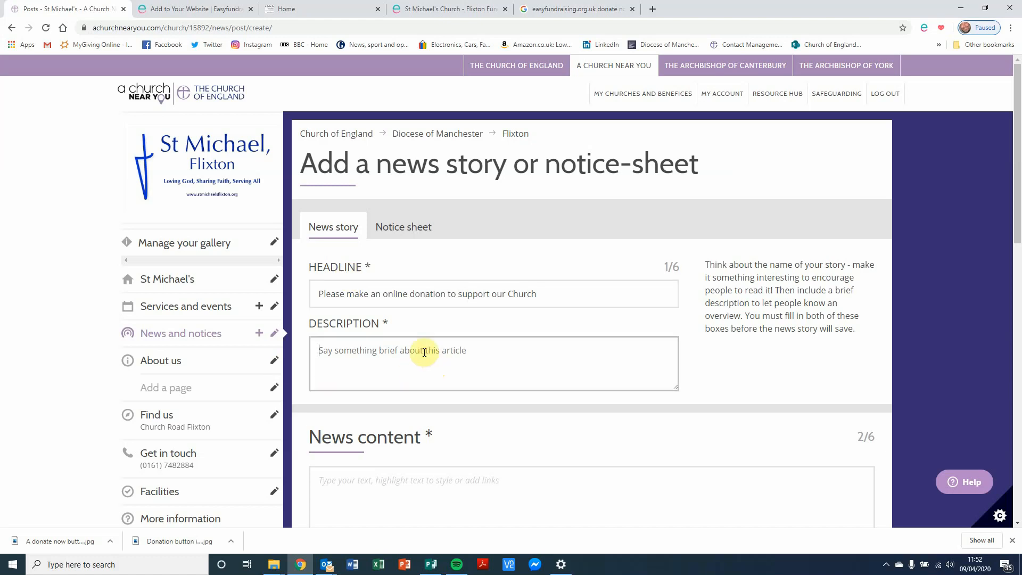
- Enter the description 'We now accept card donations online'
{"action": "type", "text": "We now"}
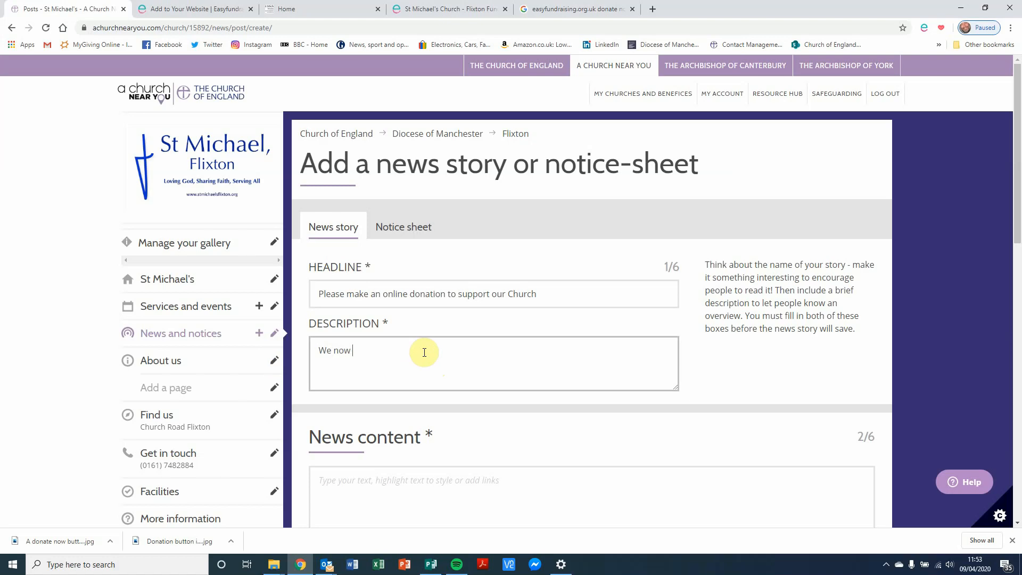
{"action": "type", "text": "accept car"}
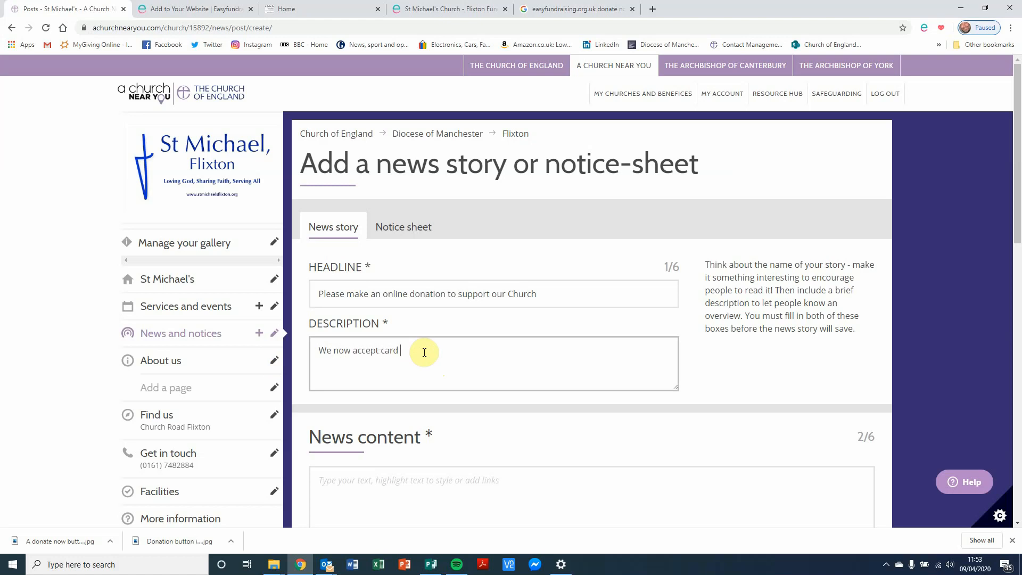
{"action": "type", "text": "donations"}
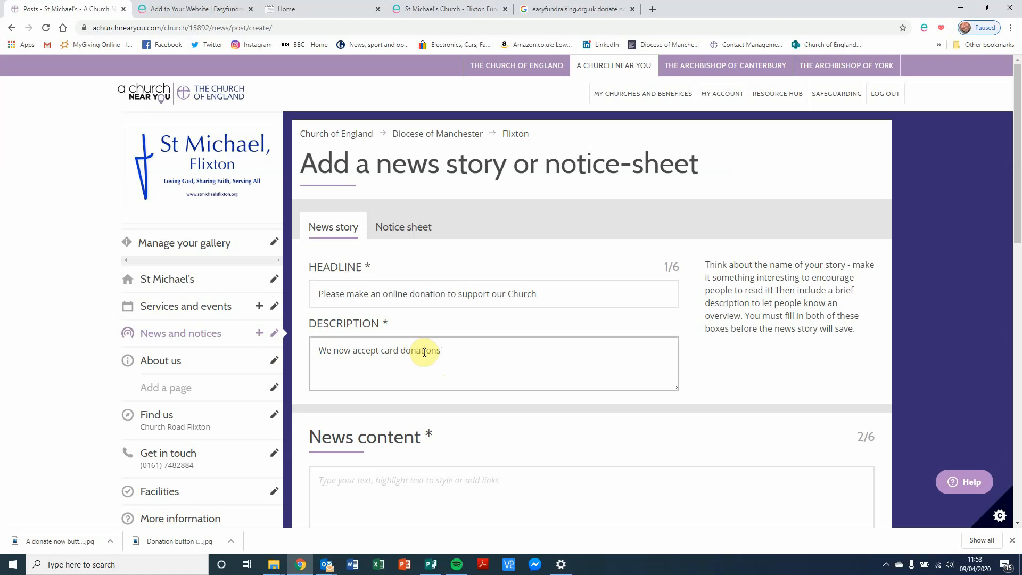
{"action": "type", "text": "online"}
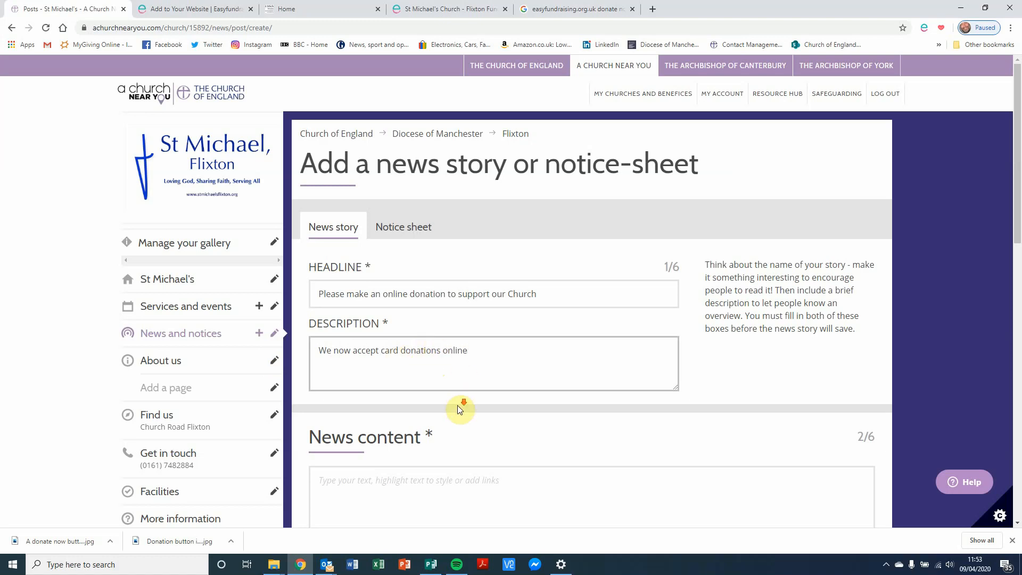
- Write the news content 'Please make your donation by clicking here.' and begin selecting it
{"action": "scroll", "scroll_direction": "down", "scroll_amount": 3}
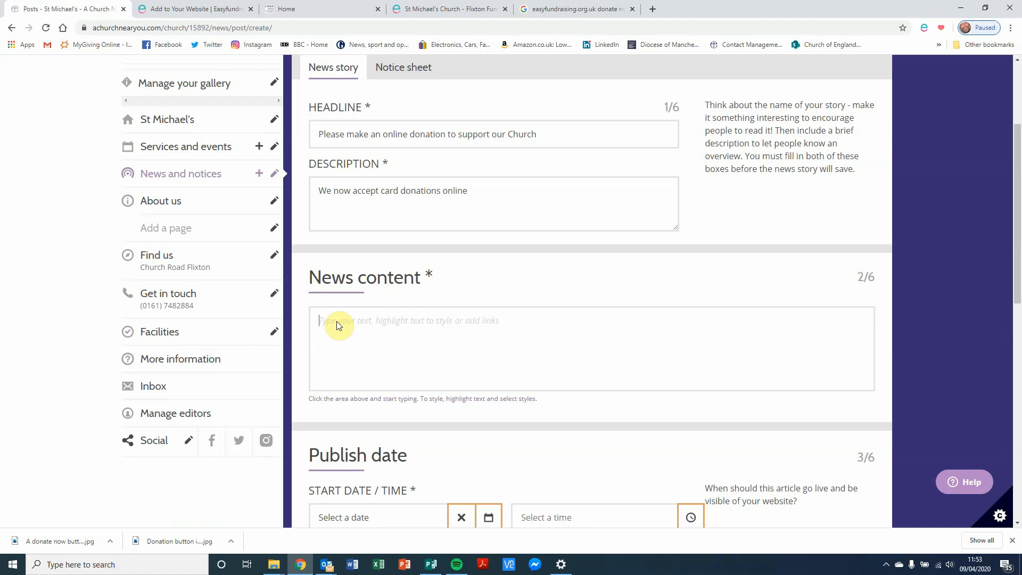
{"action": "type", "text": "Ple"}
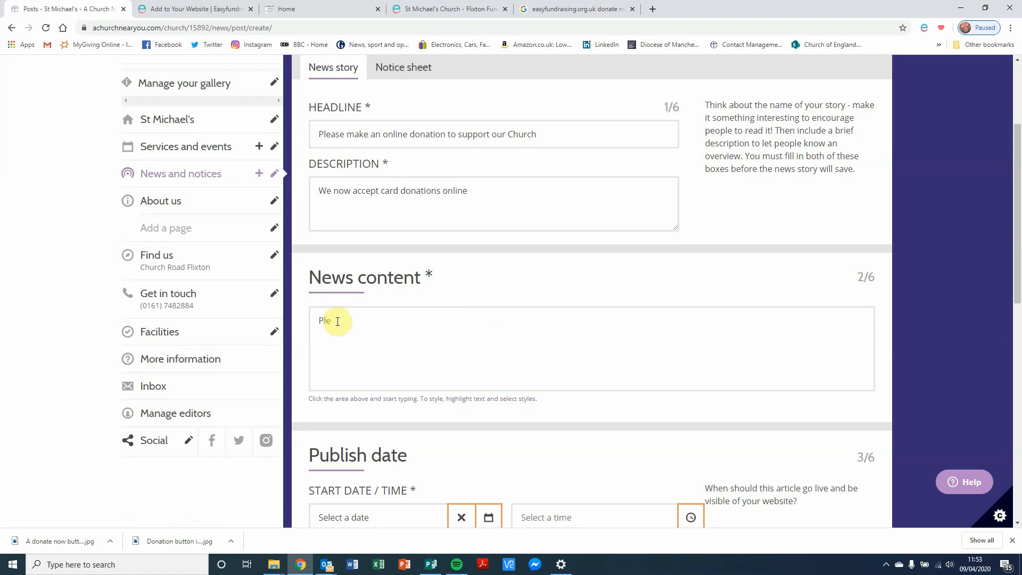
{"action": "type", "text": "ase"}
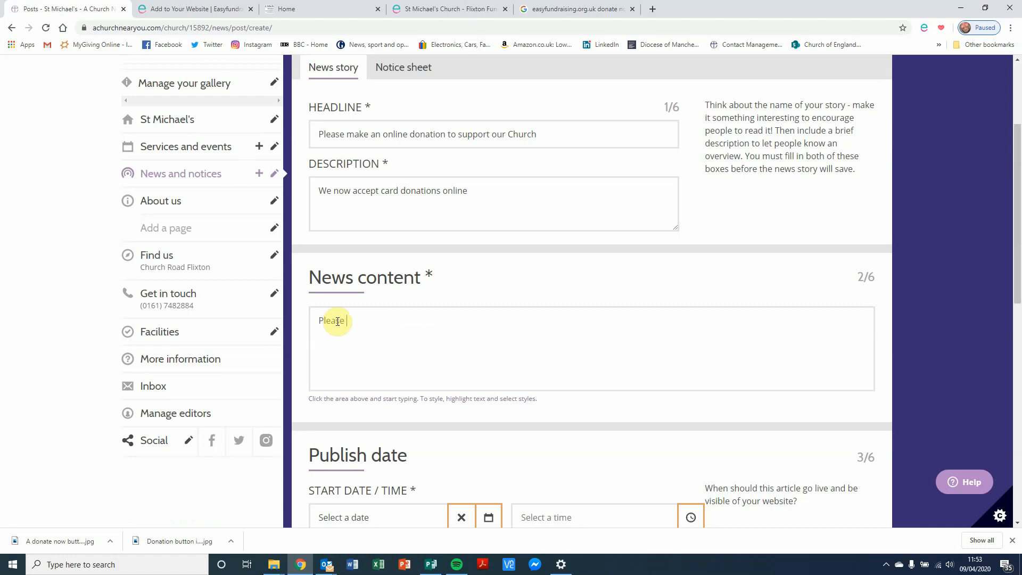
{"action": "type", "text": "make your don"}
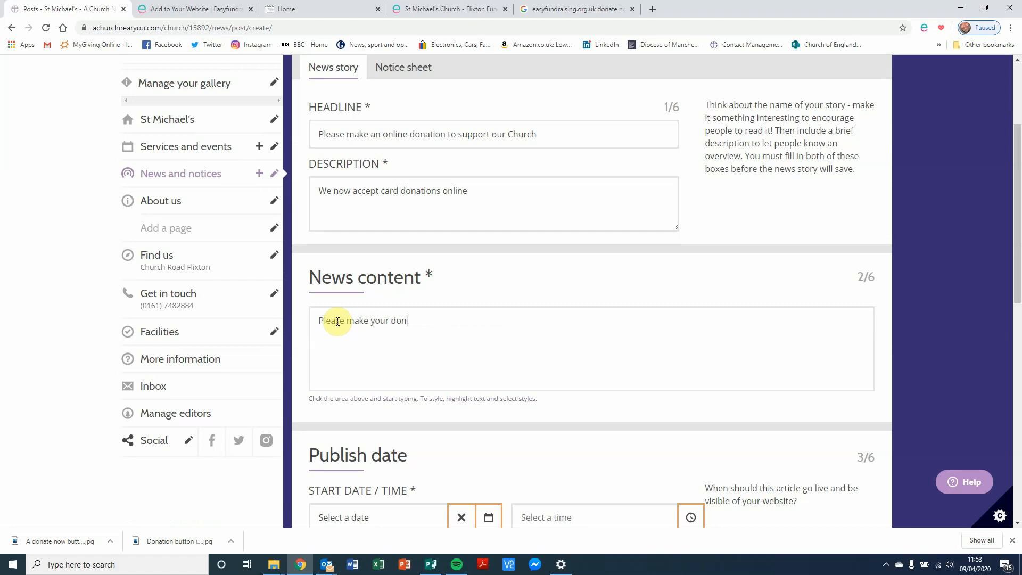
{"action": "type", "text": "ation by c"}
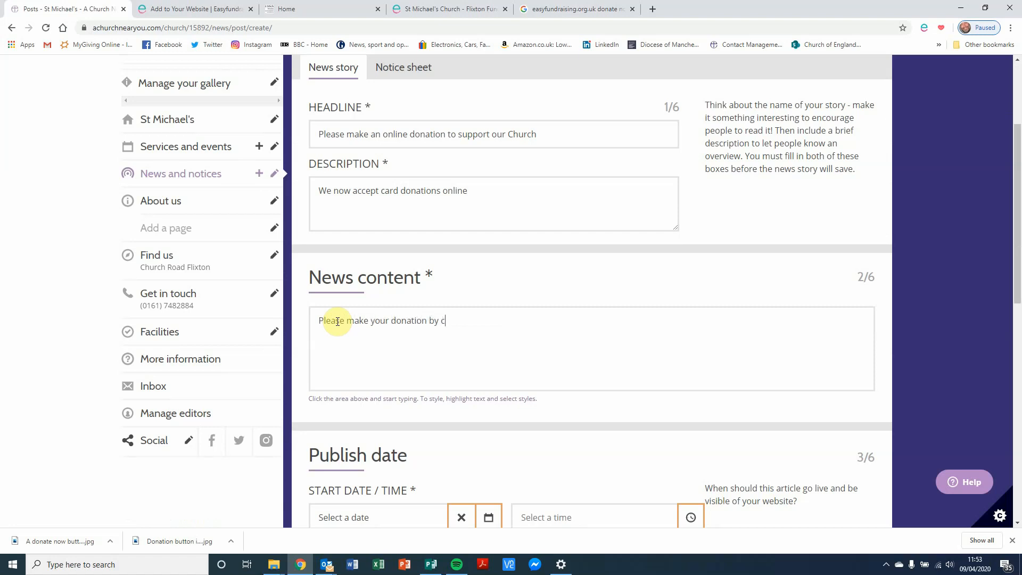
{"action": "type", "text": "licking"}
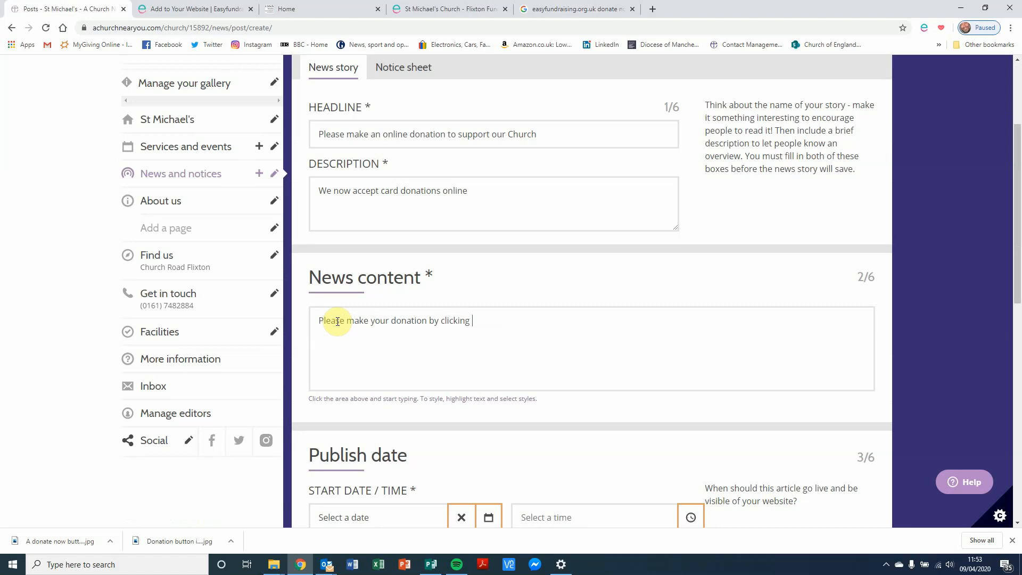
{"action": "type", "text": "here."}
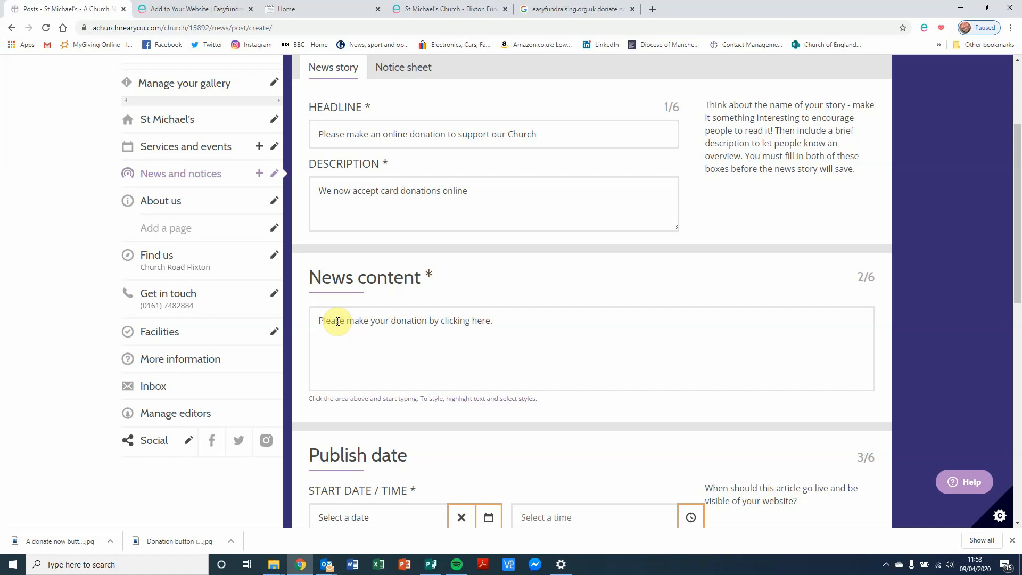
{"action": "left_click", "coordinate": [494, 320]}
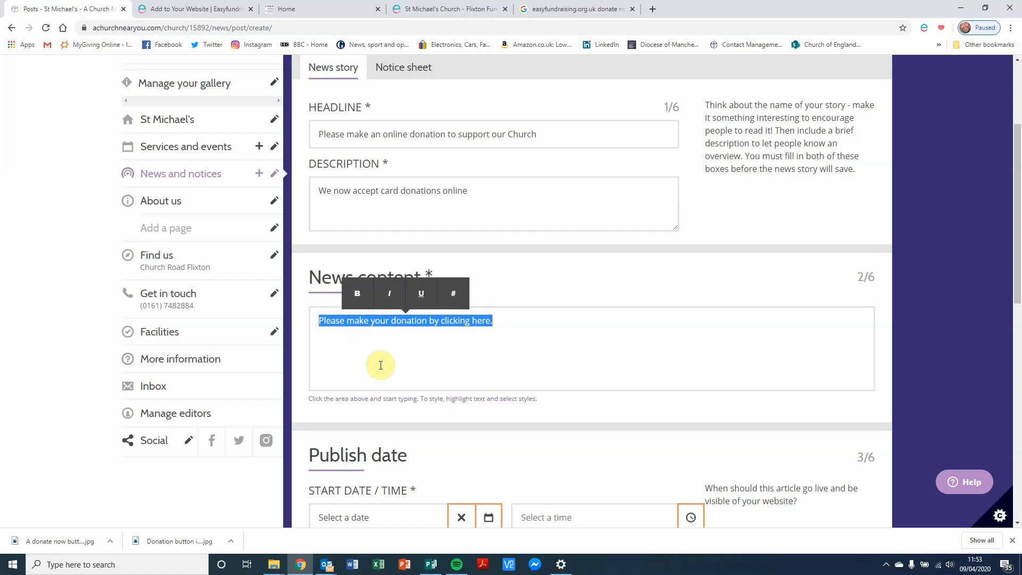
{"action": "mouse_move", "coordinate": [386, 301]}
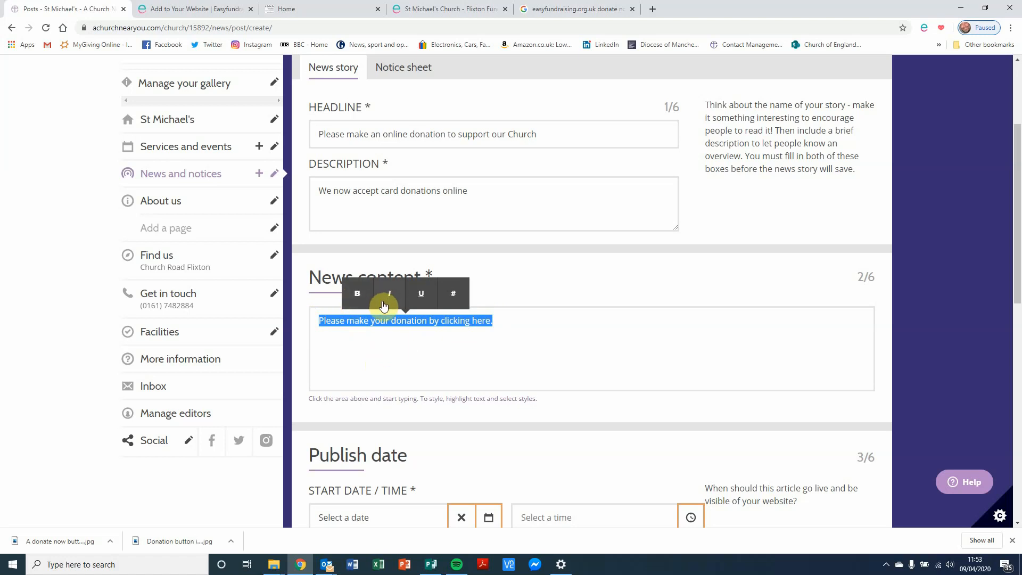
{"action": "mouse_move", "coordinate": [452, 293]}
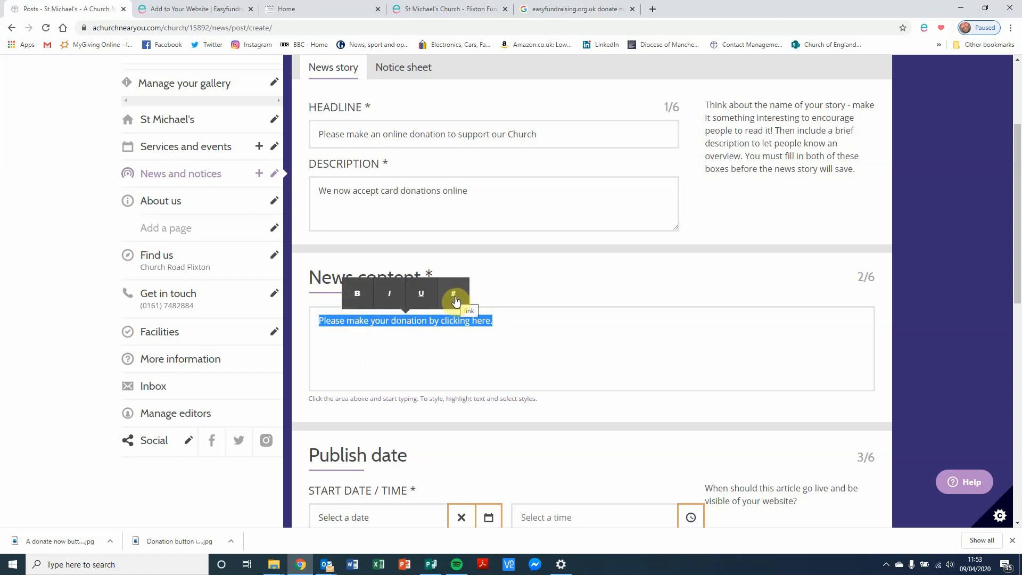
- Begin turning the selected donation sentence into a link
{"action": "left_click", "coordinate": [454, 293]}
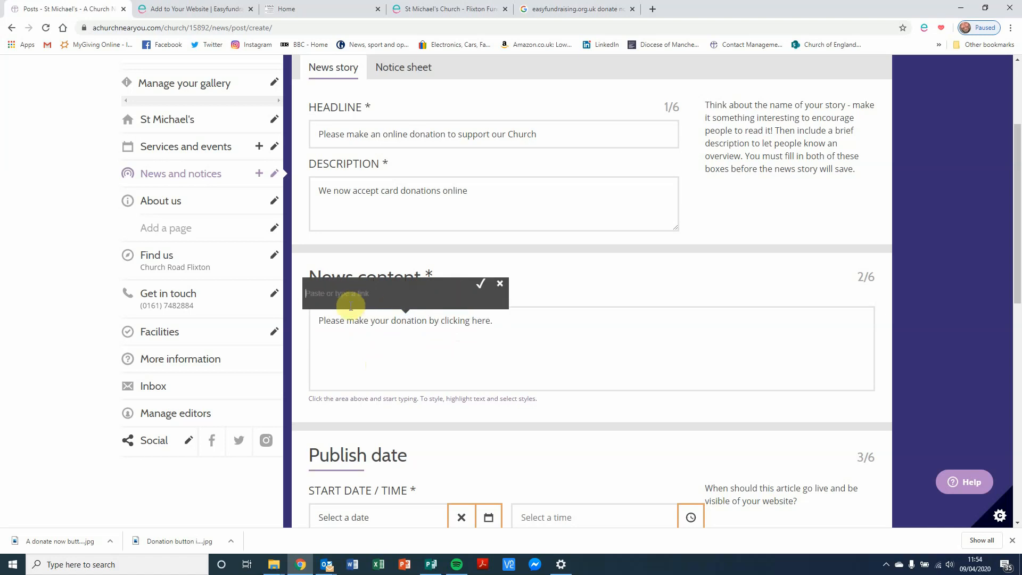
{"action": "mouse_move", "coordinate": [453, 33]}
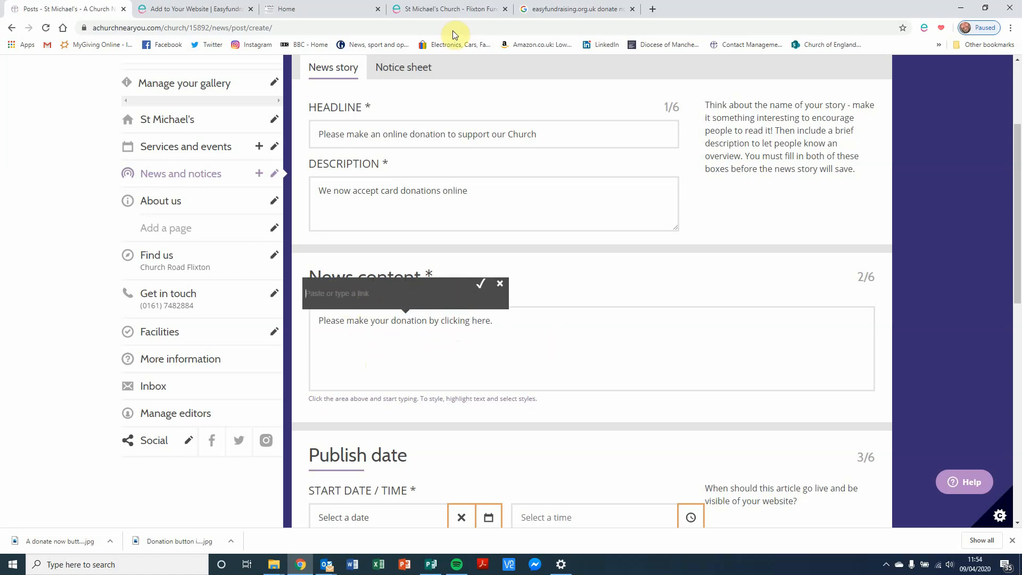
- Copy the St Michael's Church – Flixton easyfundraising page URL
{"action": "left_click", "coordinate": [452, 9]}
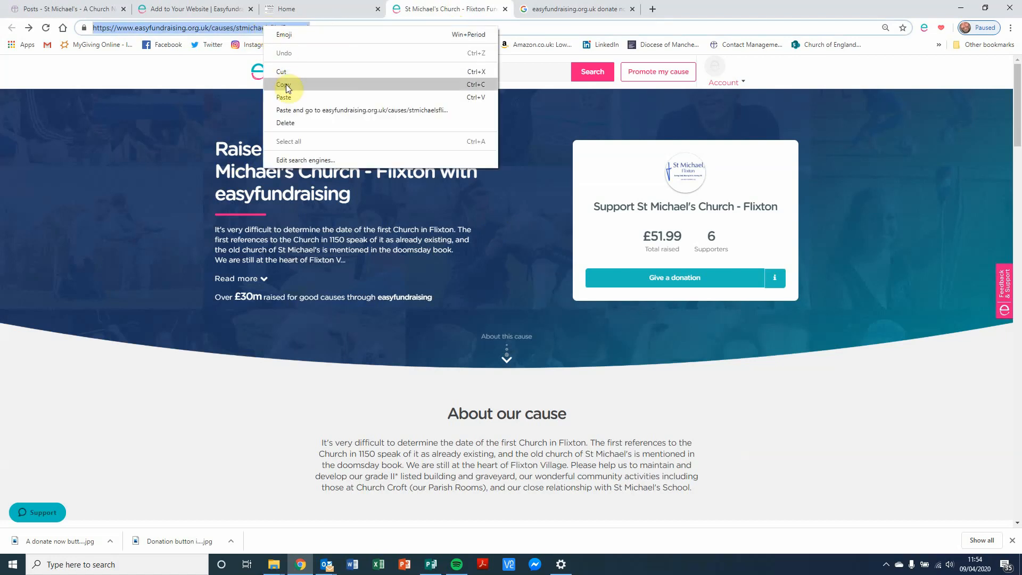
{"action": "left_click", "coordinate": [283, 85]}
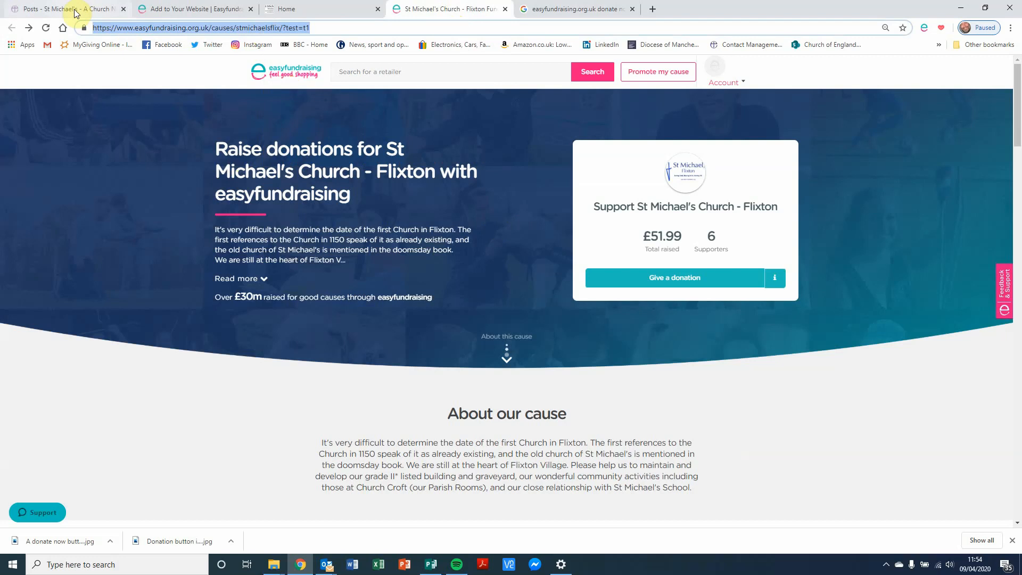
- Link the donation sentence to the copied easyfundraising cause page address
{"action": "left_click", "coordinate": [69, 9]}
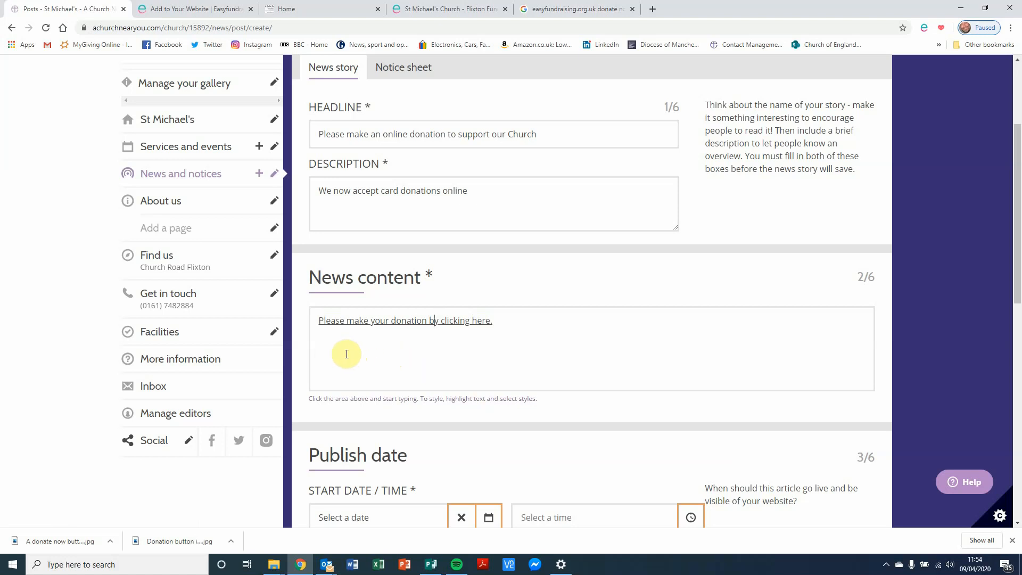
{"action": "mouse_move", "coordinate": [417, 320]}
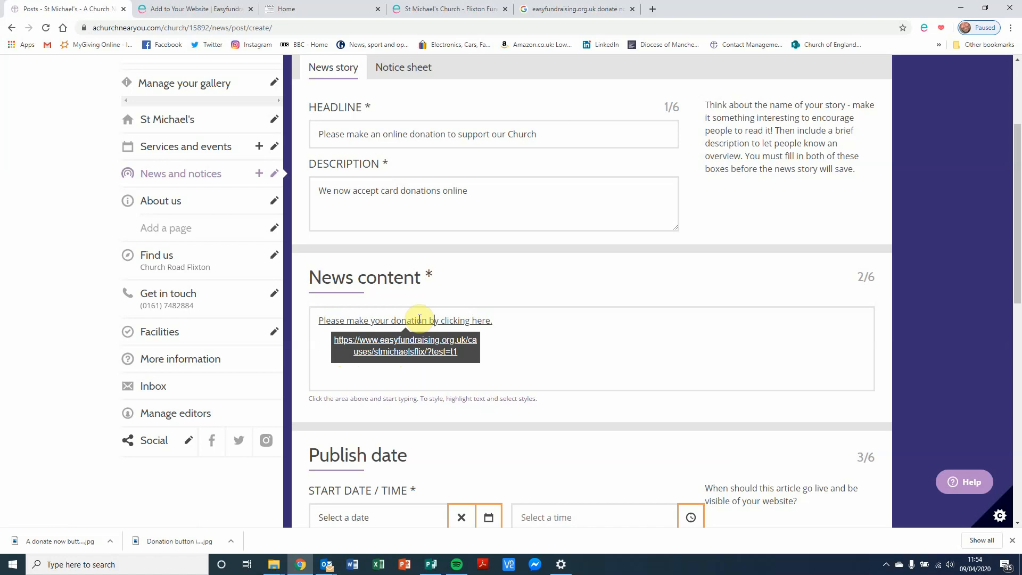
{"action": "scroll", "scroll_direction": "down", "scroll_amount": 3}
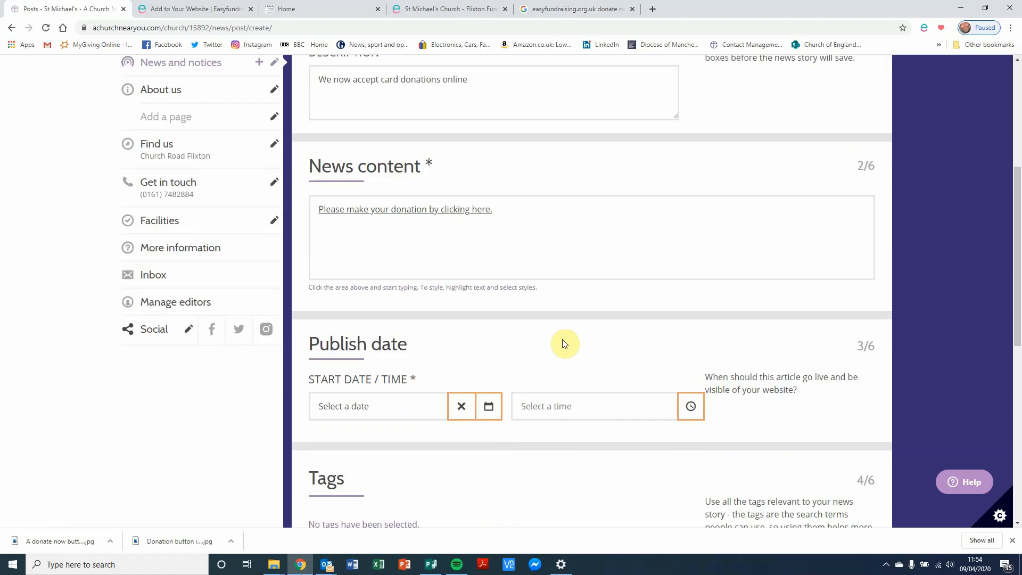
- Set the story's publish date to 9 April 2020 at 00:00:00
{"action": "left_click", "coordinate": [377, 406]}
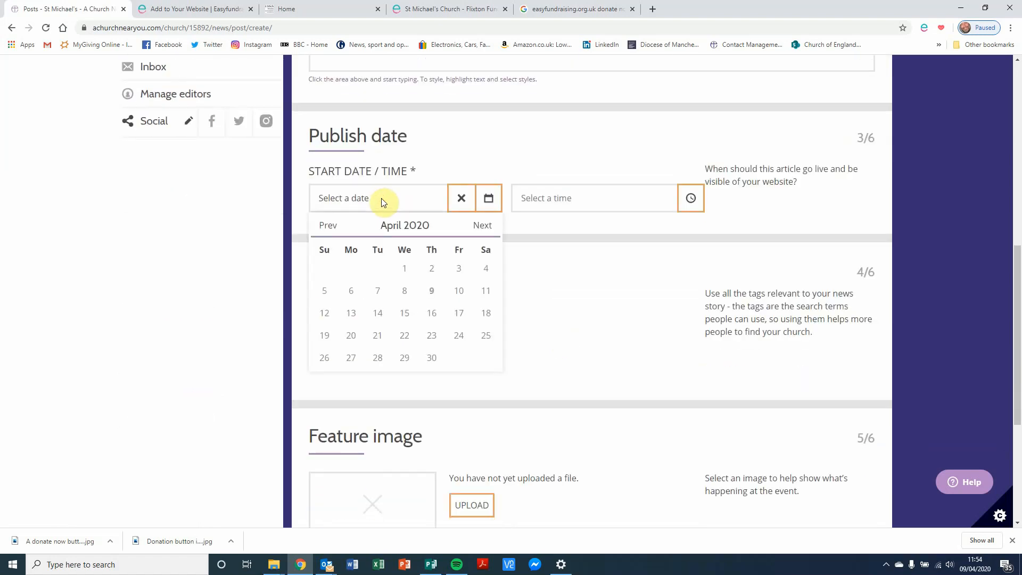
{"action": "left_click", "coordinate": [431, 290]}
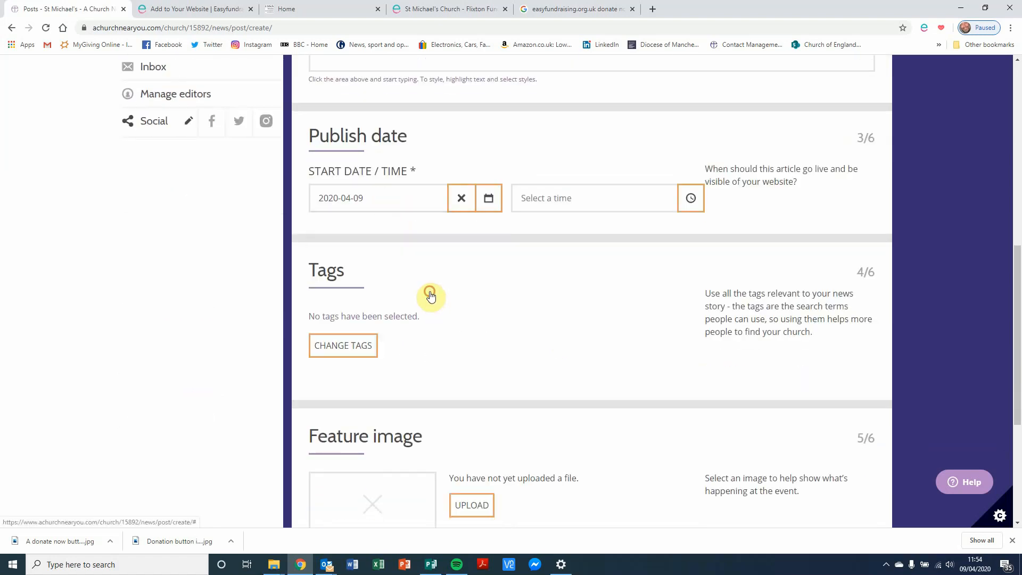
{"action": "left_click", "coordinate": [594, 198]}
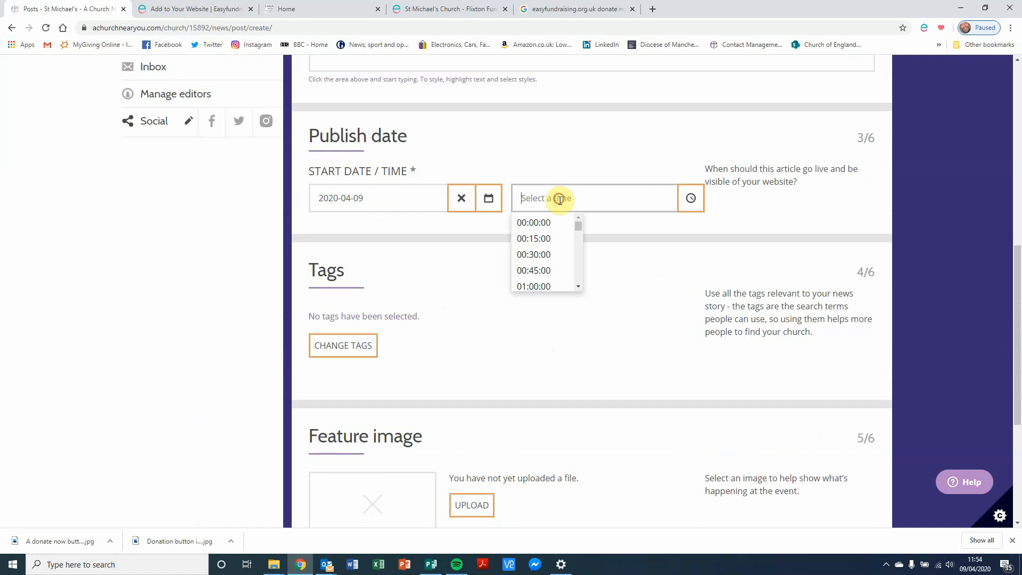
{"action": "left_click", "coordinate": [533, 223]}
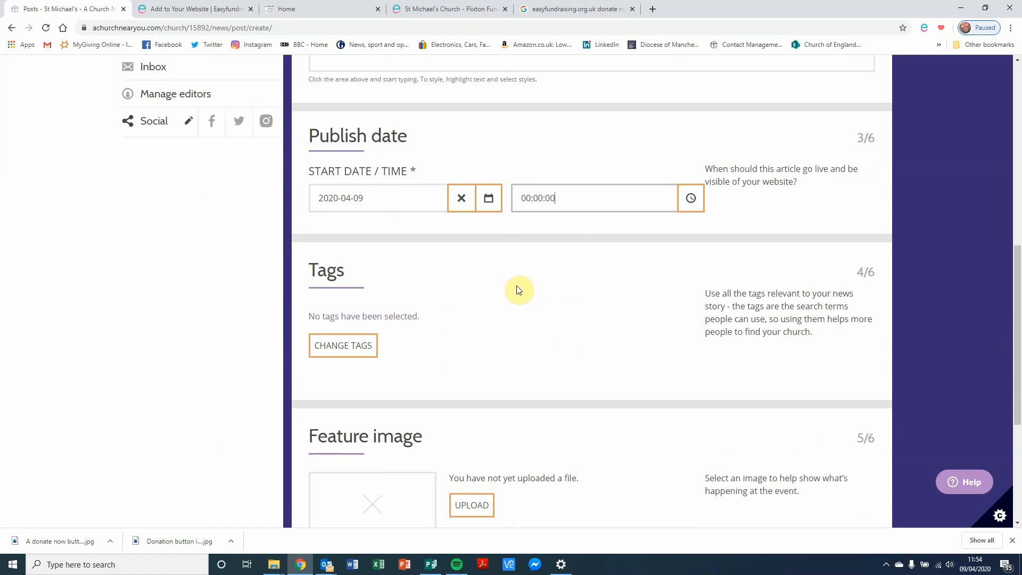
{"action": "scroll", "scroll_direction": "down", "scroll_amount": 3}
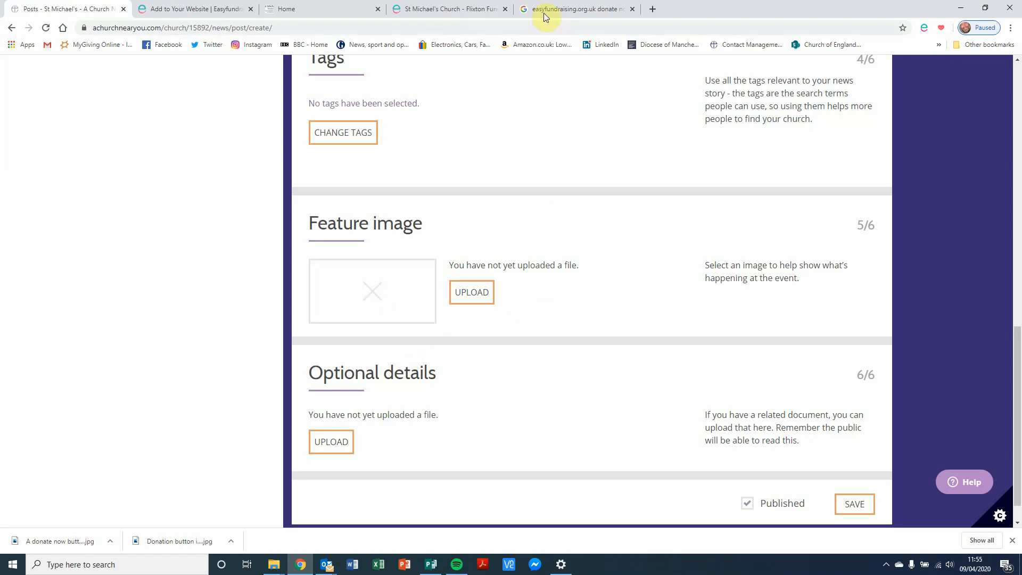
{"action": "mouse_move", "coordinate": [545, 11]}
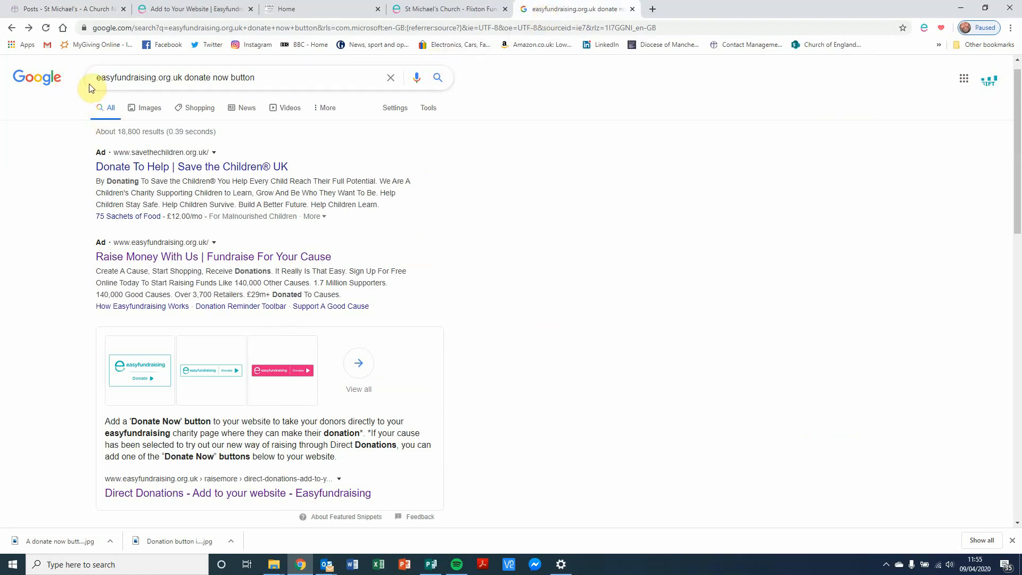
{"action": "mouse_move", "coordinate": [199, 78]}
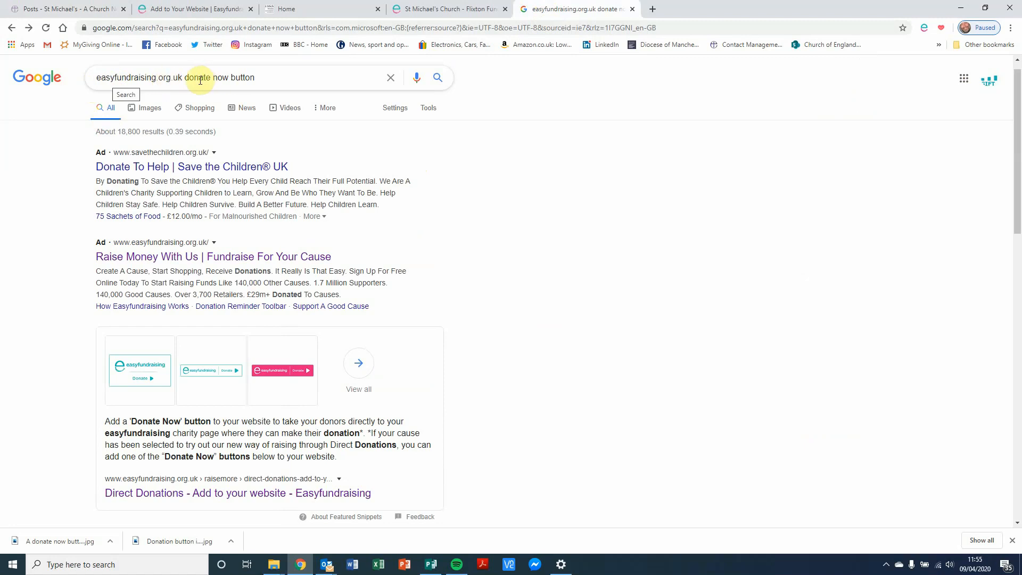
{"action": "mouse_move", "coordinate": [111, 399]}
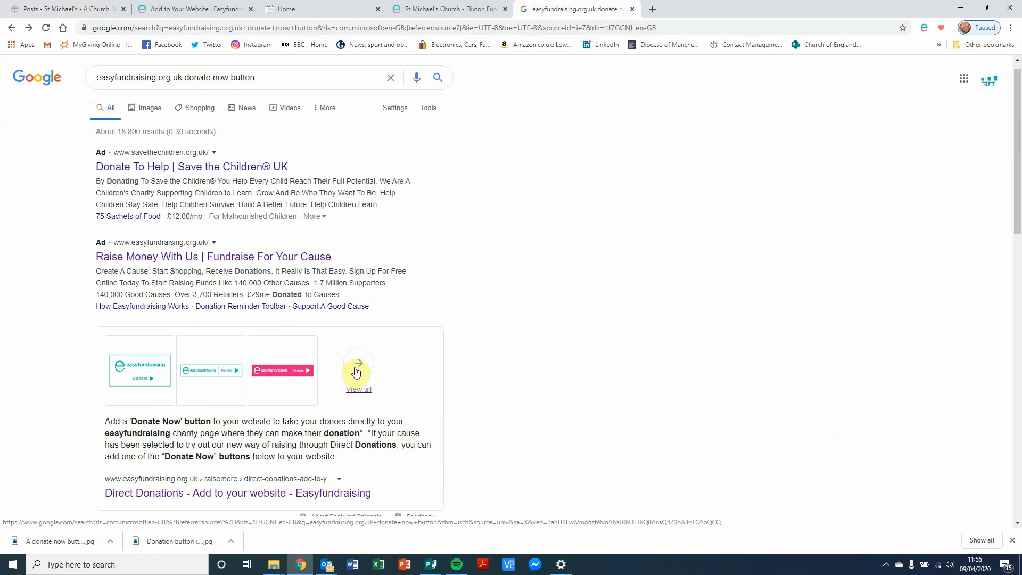
{"action": "mouse_move", "coordinate": [163, 137]}
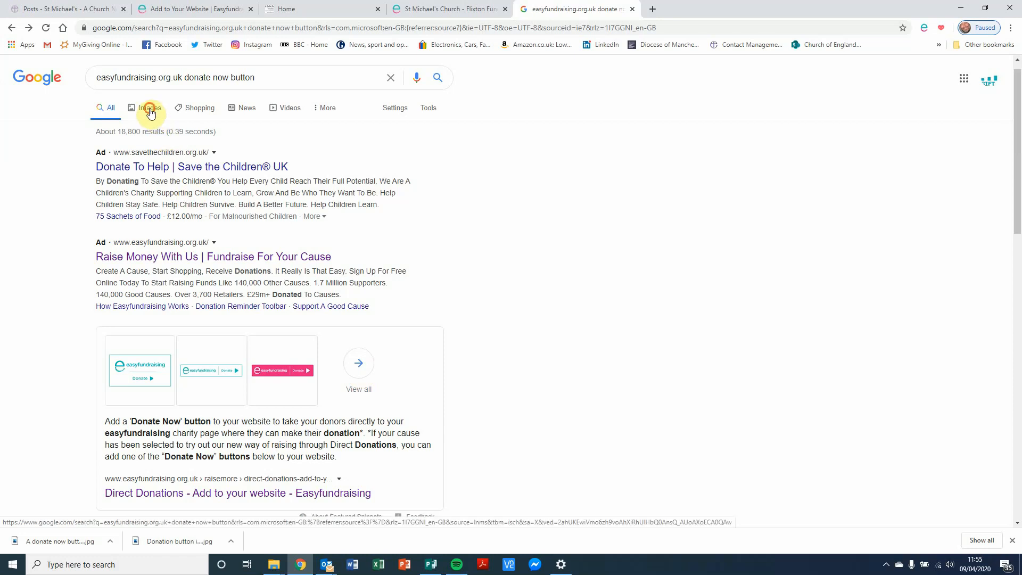
- Show image results for 'easyfundraising.org.uk donate now button'
{"action": "left_click", "coordinate": [150, 109]}
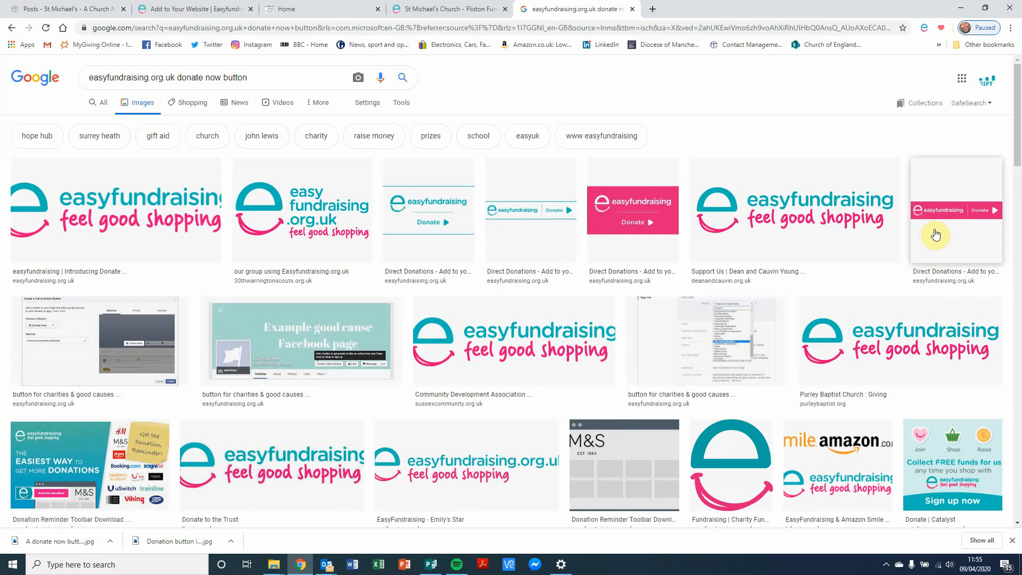
{"action": "mouse_move", "coordinate": [636, 212]}
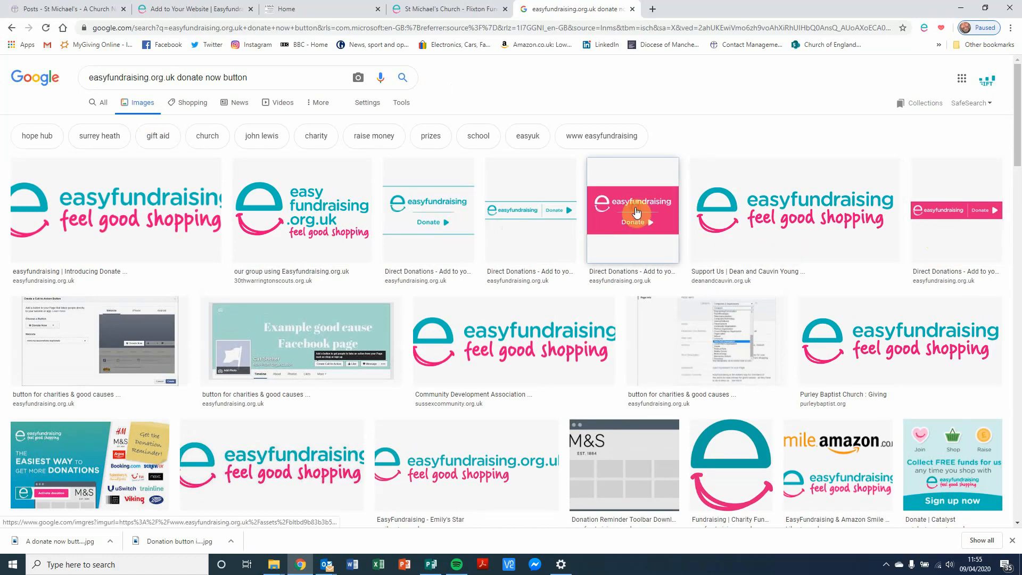
- Open the pink easyfundraising Donate image preview and bring up its save options
{"action": "left_click", "coordinate": [633, 209]}
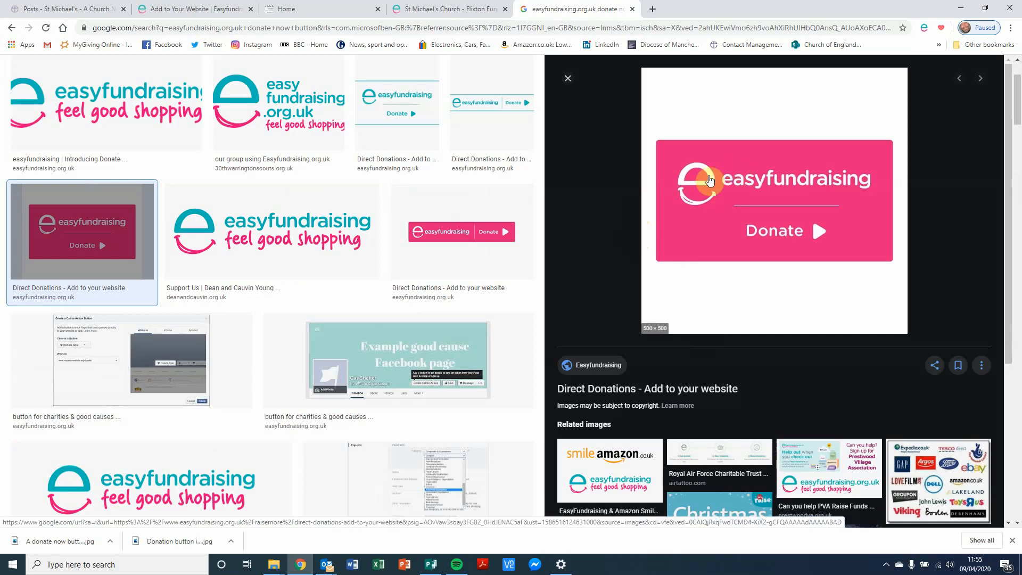
{"action": "mouse_move", "coordinate": [697, 172]}
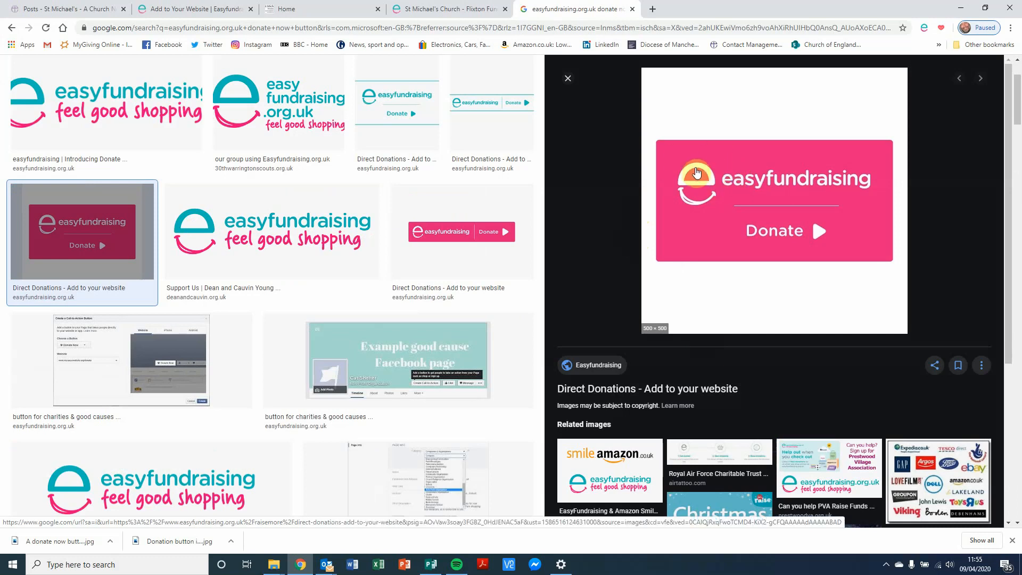
{"action": "right_click", "coordinate": [697, 172]}
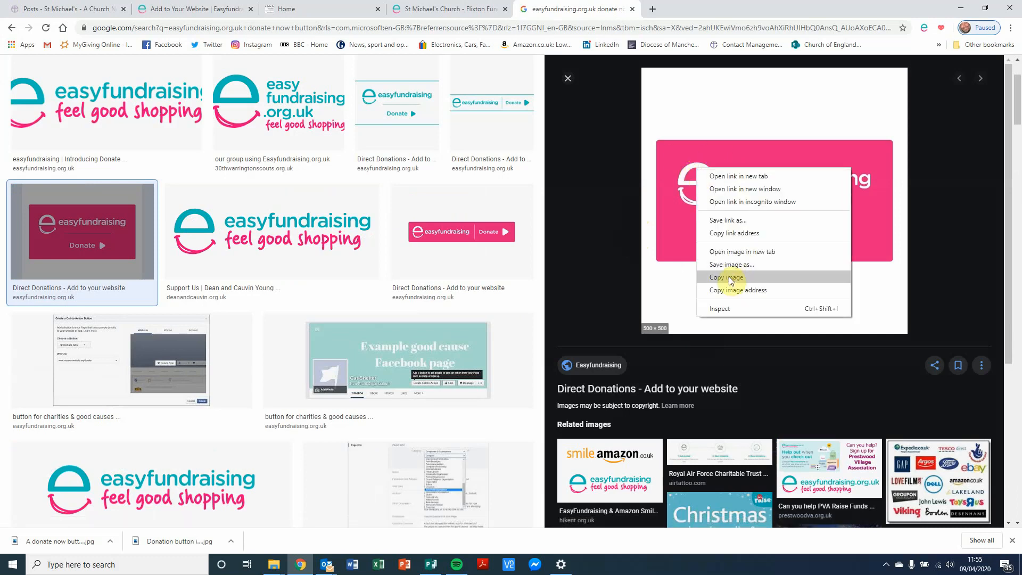
{"action": "mouse_move", "coordinate": [730, 265]}
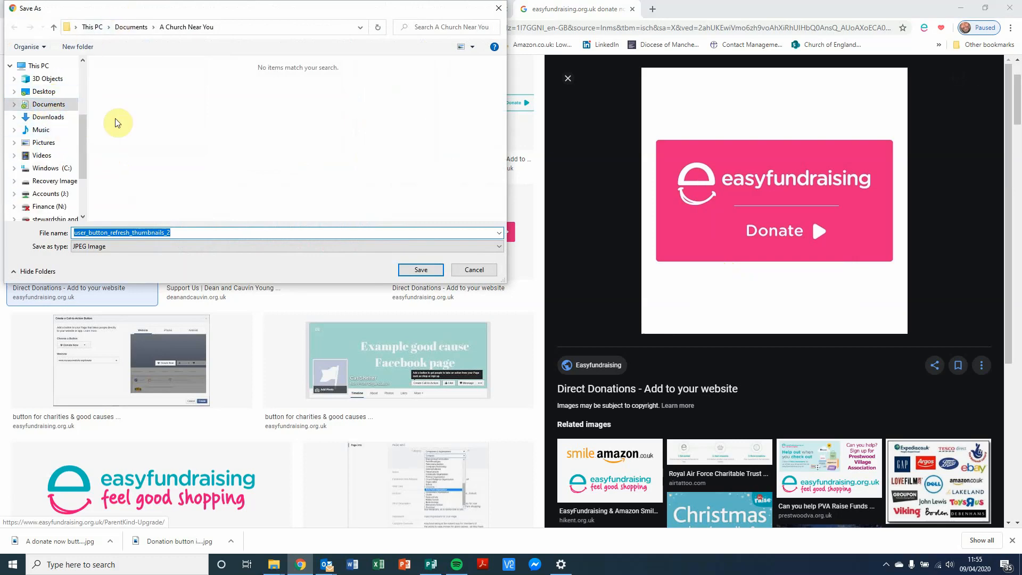
{"action": "mouse_move", "coordinate": [175, 37]}
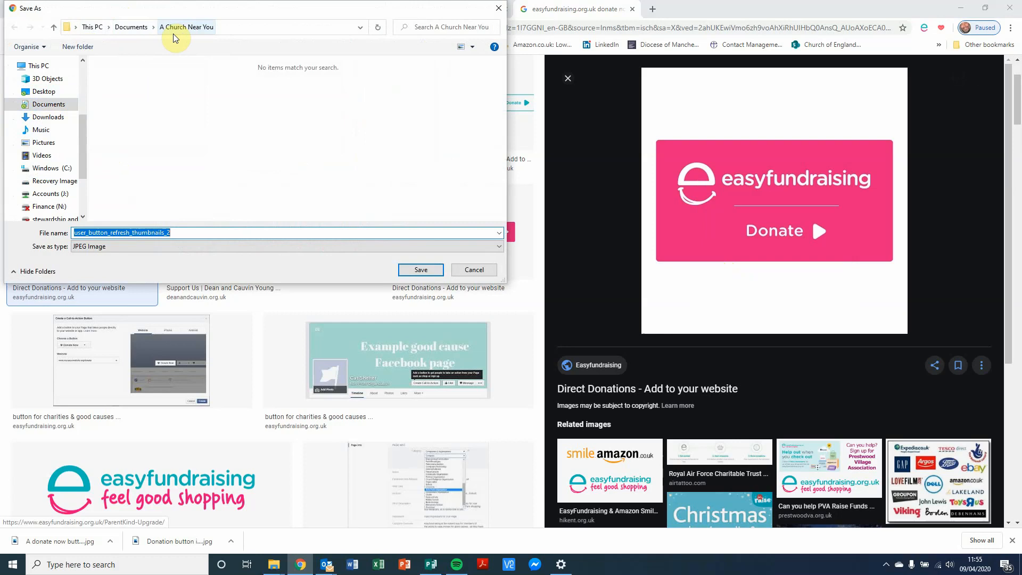
- Save the image under the name 'Donate now button image'
{"action": "left_click", "coordinate": [185, 232]}
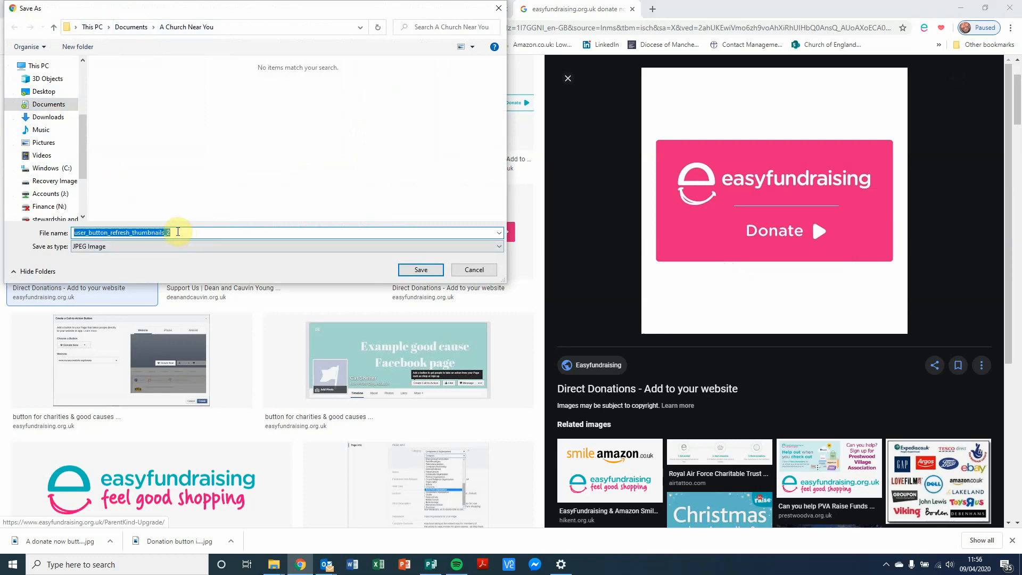
{"action": "type", "text": "Donate now button image"}
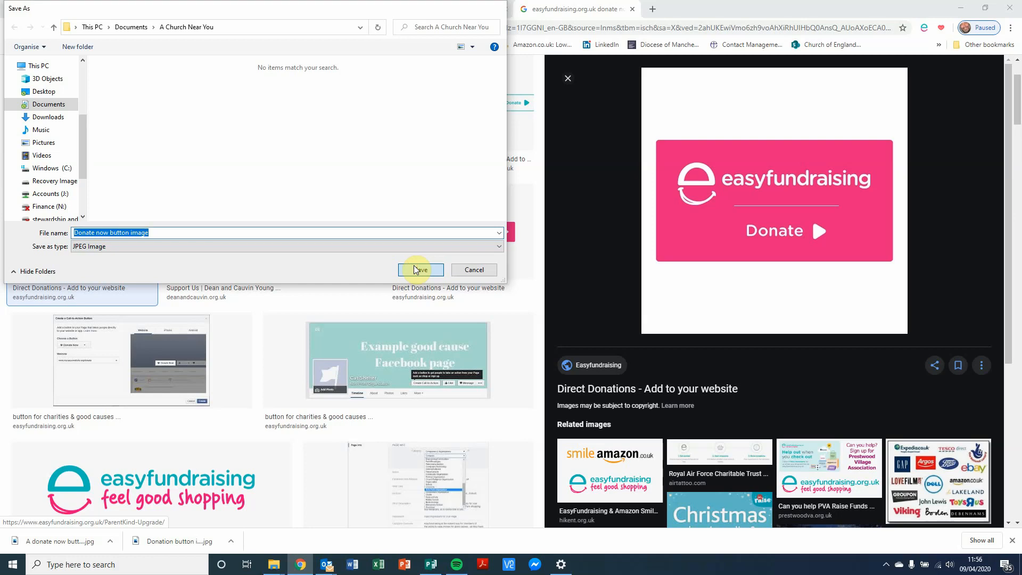
{"action": "left_click", "coordinate": [420, 270]}
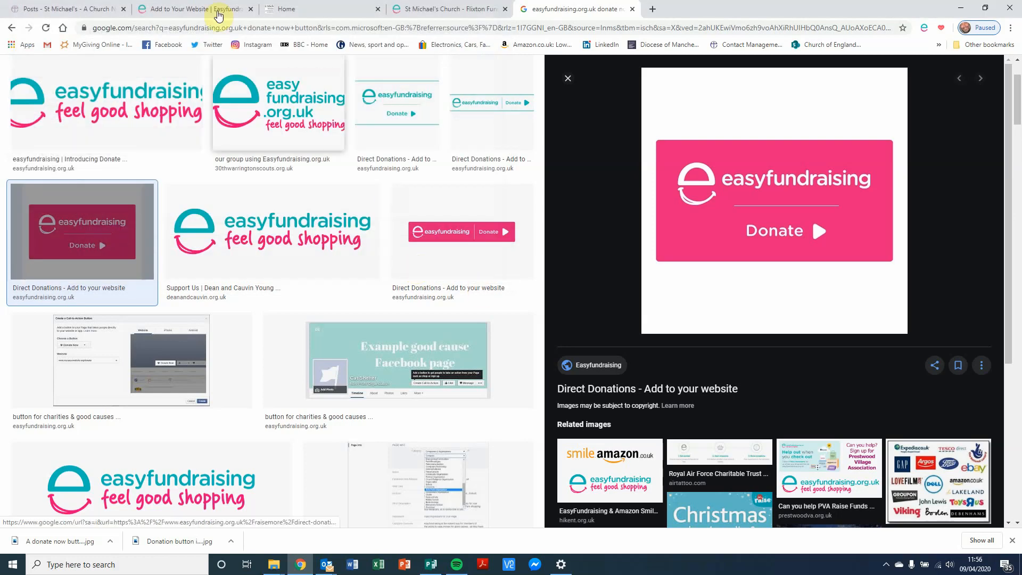
- Upload 'Donate now button image.jpg' as the news story's feature image
{"action": "left_click", "coordinate": [64, 9]}
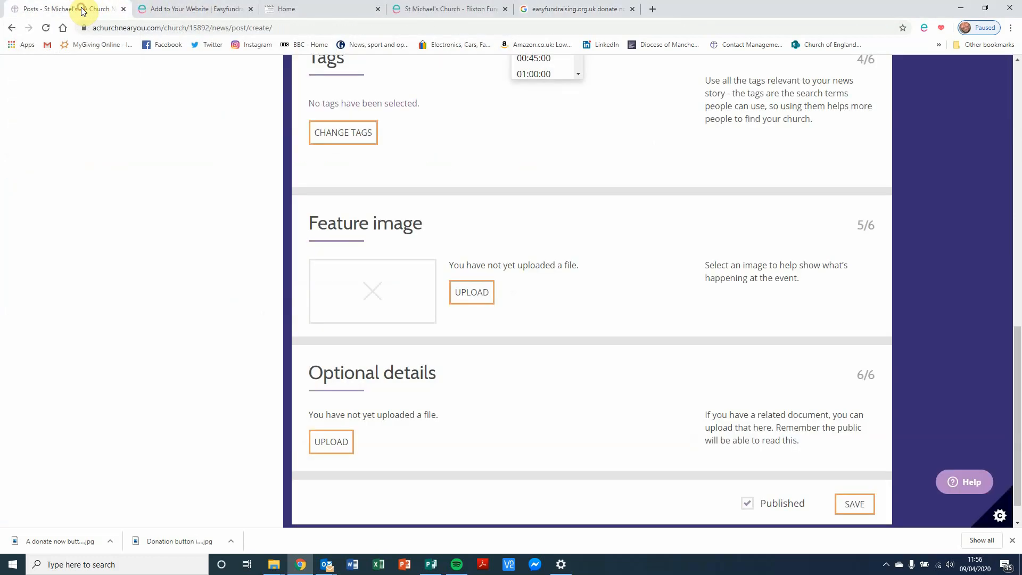
{"action": "left_click", "coordinate": [471, 292]}
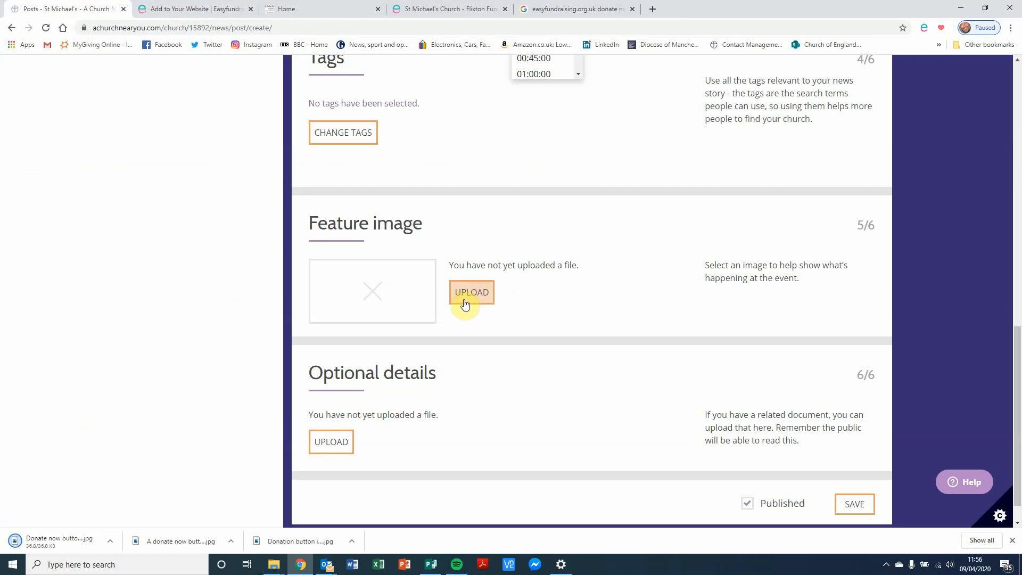
{"action": "left_click", "coordinate": [471, 292]}
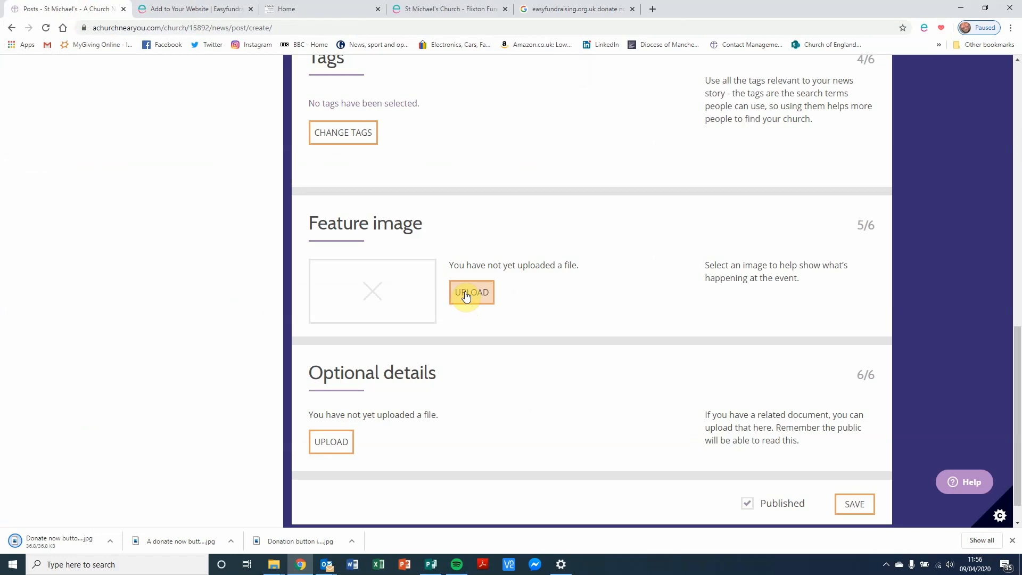
{"action": "left_click", "coordinate": [471, 292]}
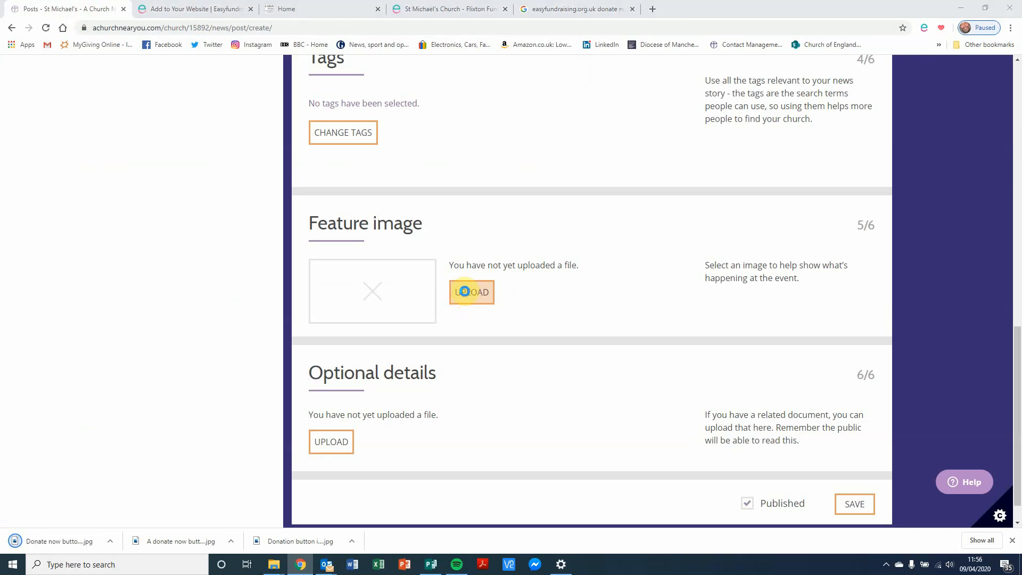
{"action": "left_click", "coordinate": [471, 293]}
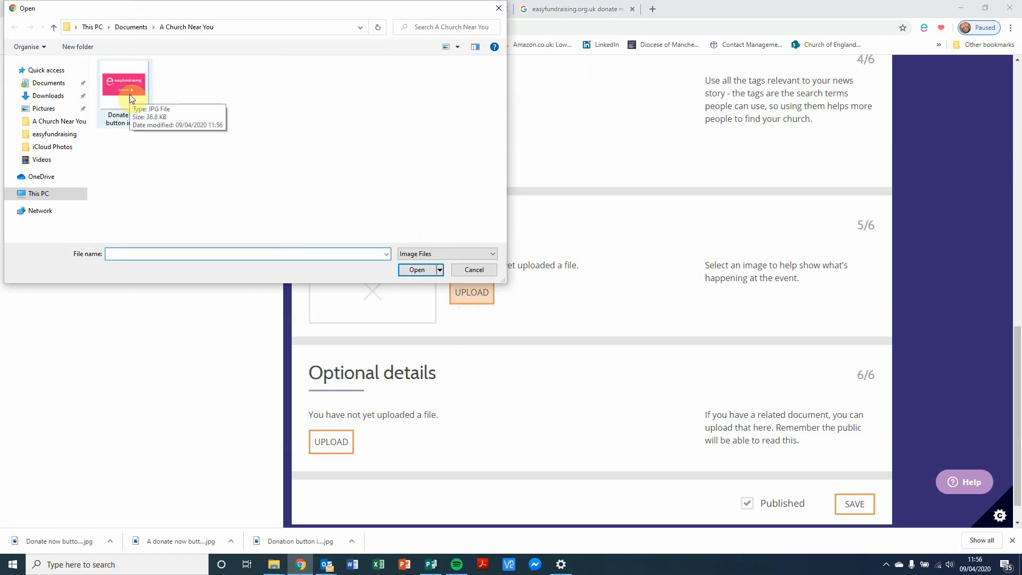
{"action": "left_click", "coordinate": [124, 85]}
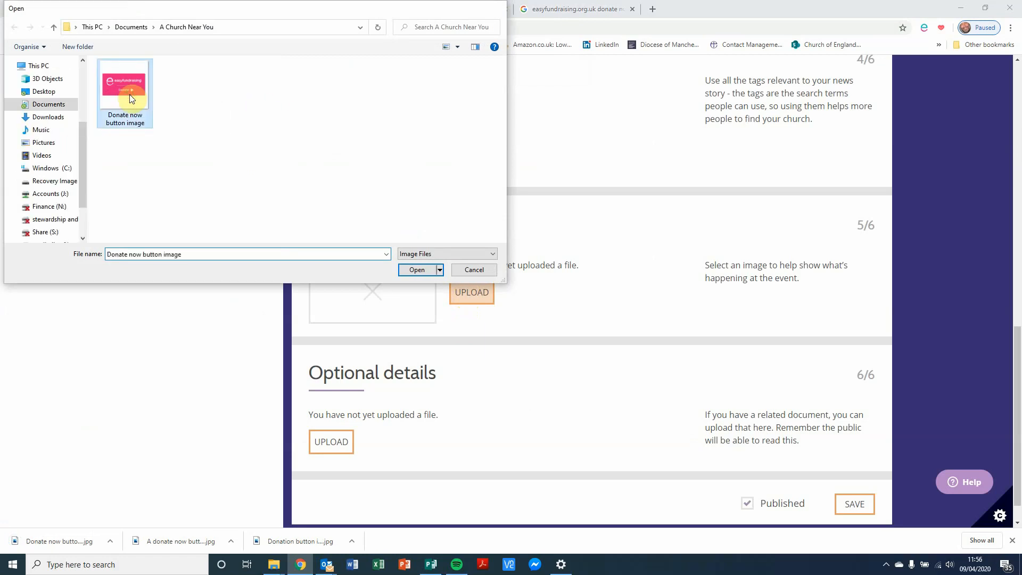
{"action": "left_click", "coordinate": [416, 270]}
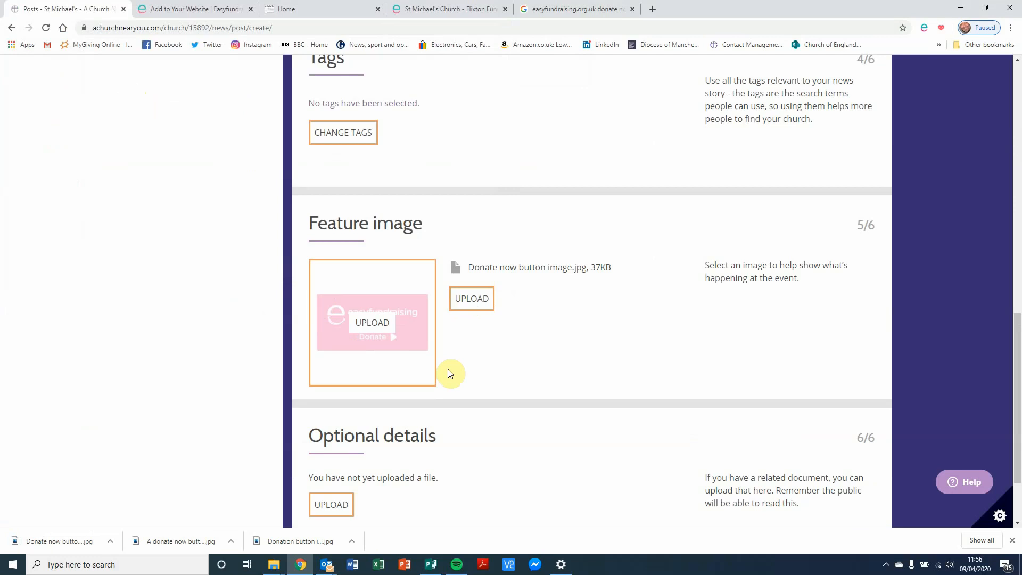
{"action": "scroll", "scroll_direction": "down", "scroll_amount": 3}
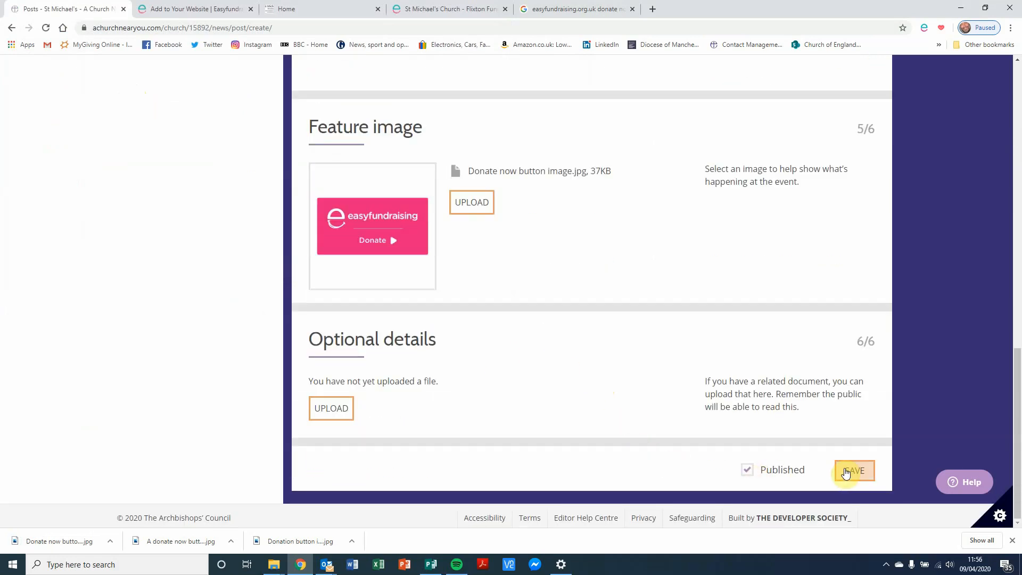
{"action": "left_click", "coordinate": [854, 471]}
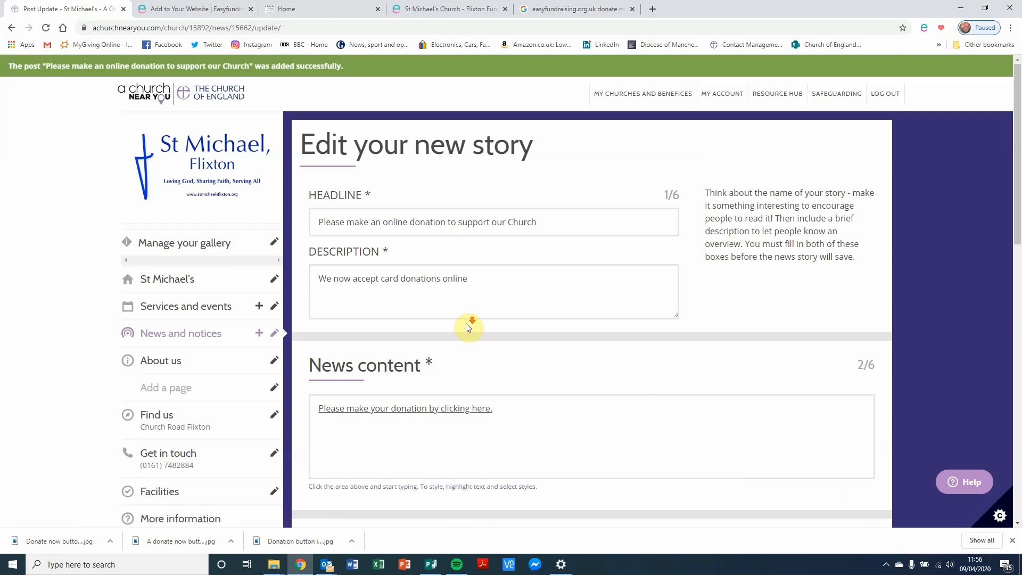
{"action": "scroll", "scroll_direction": "down", "scroll_amount": 3}
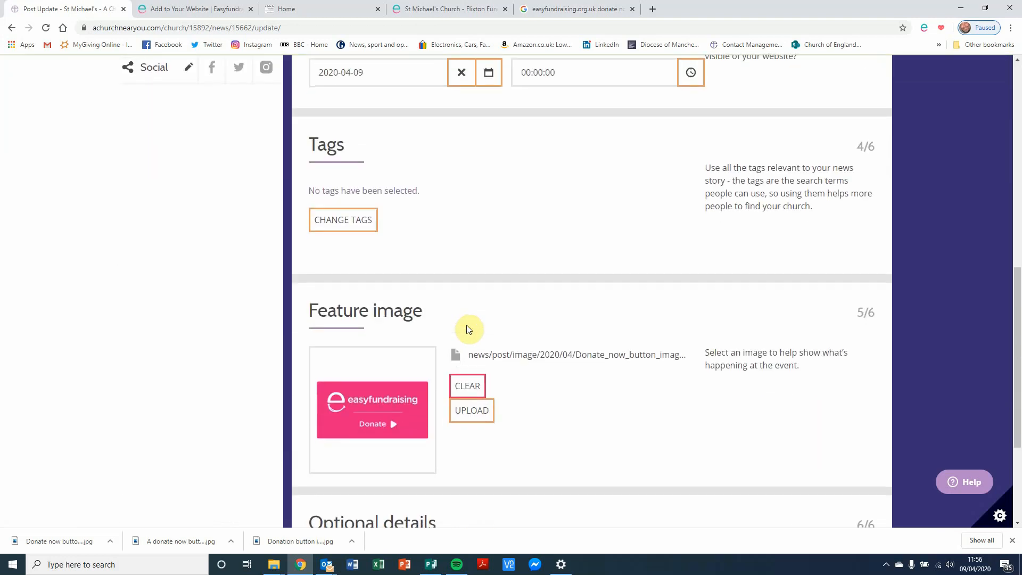
{"action": "scroll", "scroll_direction": "down", "scroll_amount": 3}
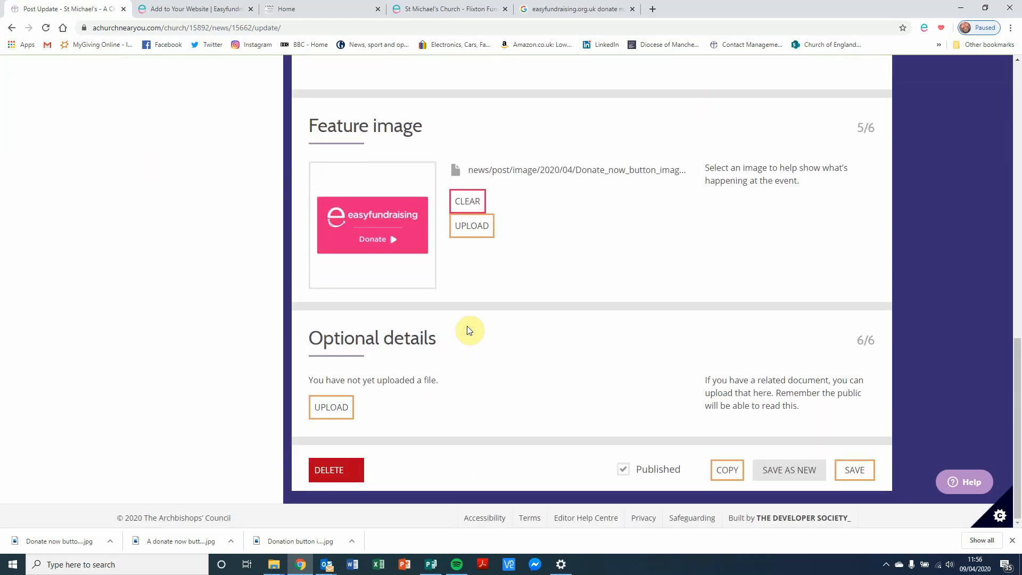
{"action": "mouse_move", "coordinate": [472, 334]}
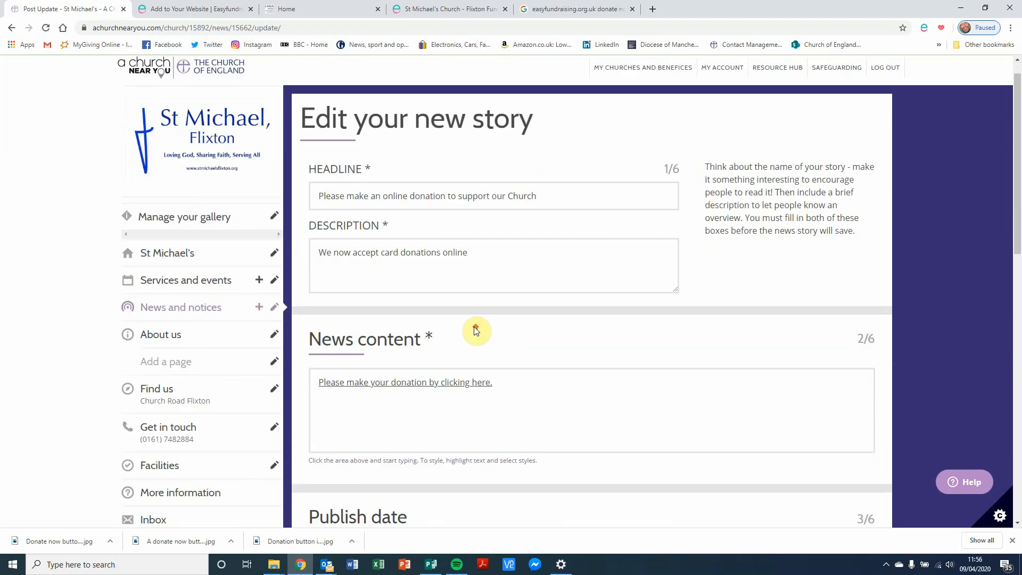
{"action": "mouse_move", "coordinate": [209, 255]}
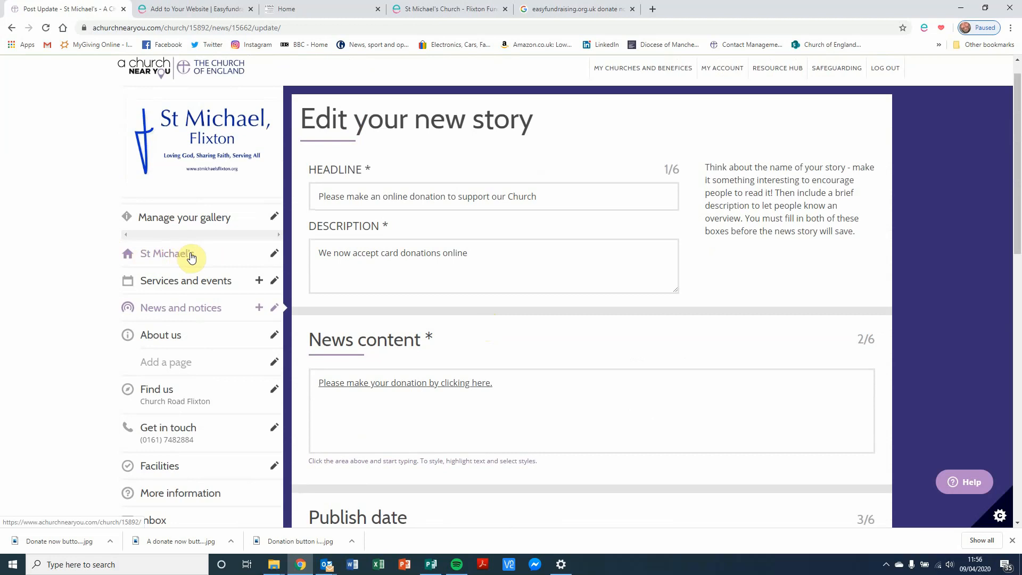
{"action": "mouse_move", "coordinate": [274, 258]}
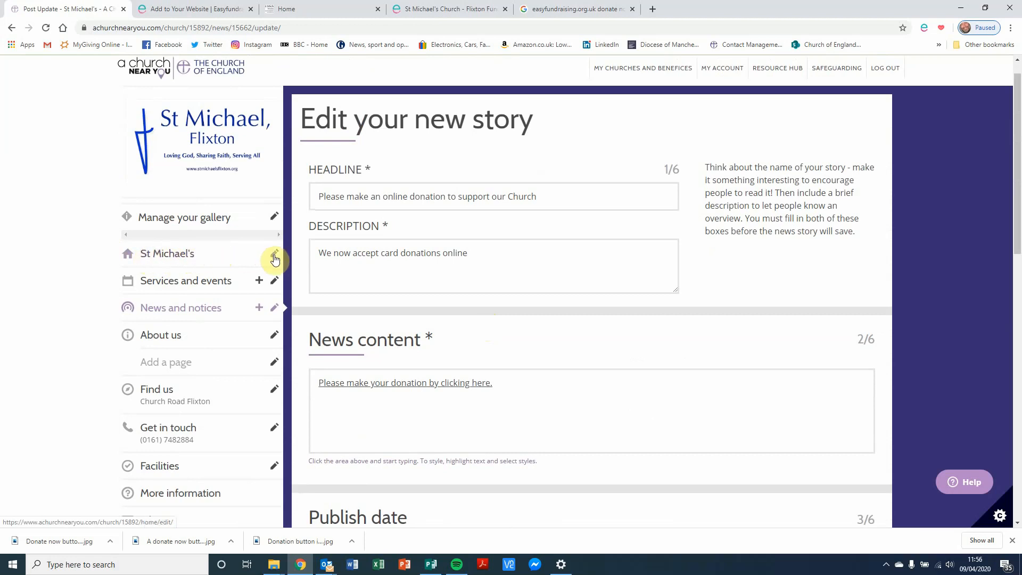
{"action": "left_click", "coordinate": [275, 257]}
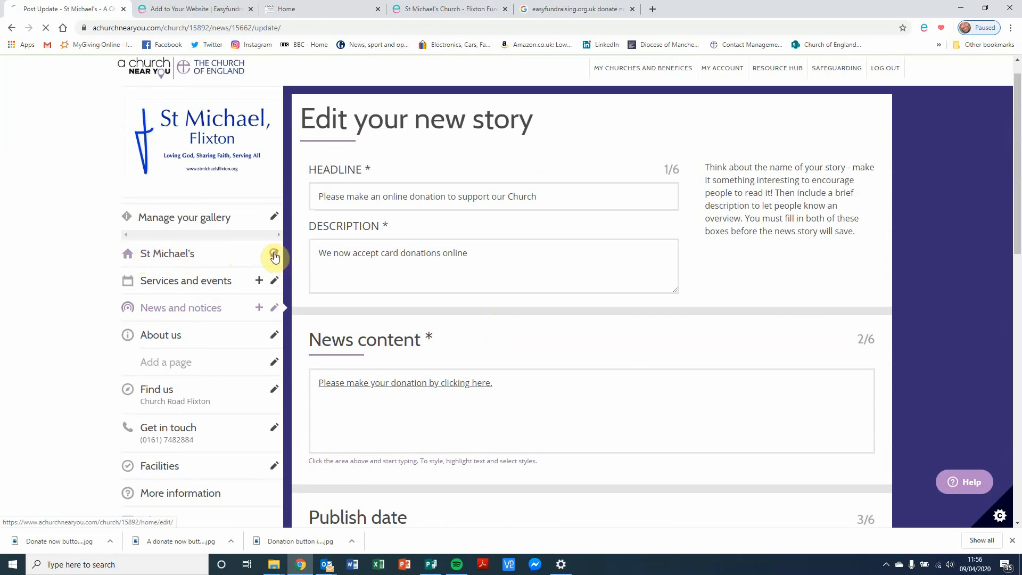
- Choose the online donation article for the homepage News panel and save the settings
{"action": "left_click", "coordinate": [273, 256]}
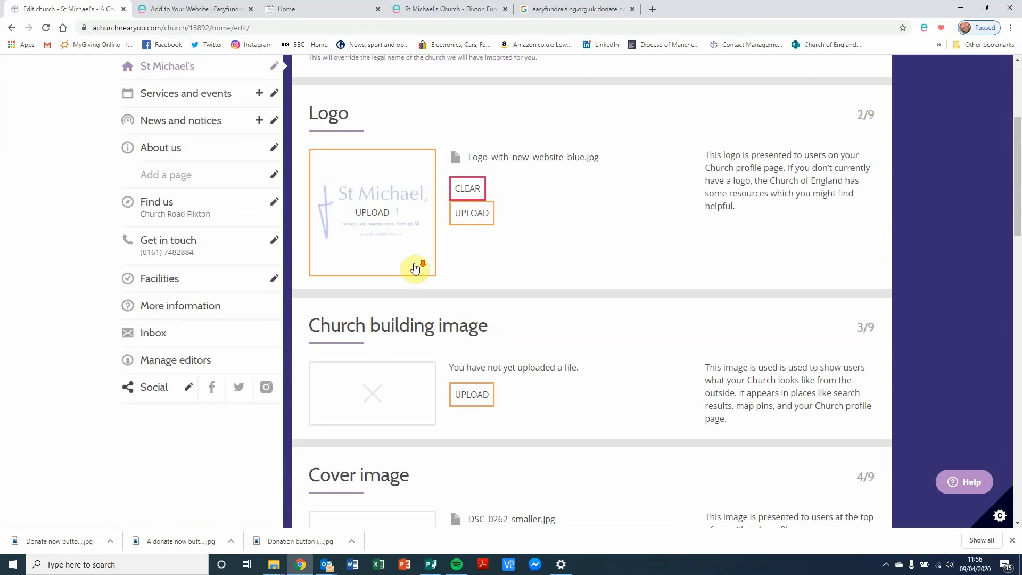
{"action": "scroll", "scroll_direction": "down", "scroll_amount": 3}
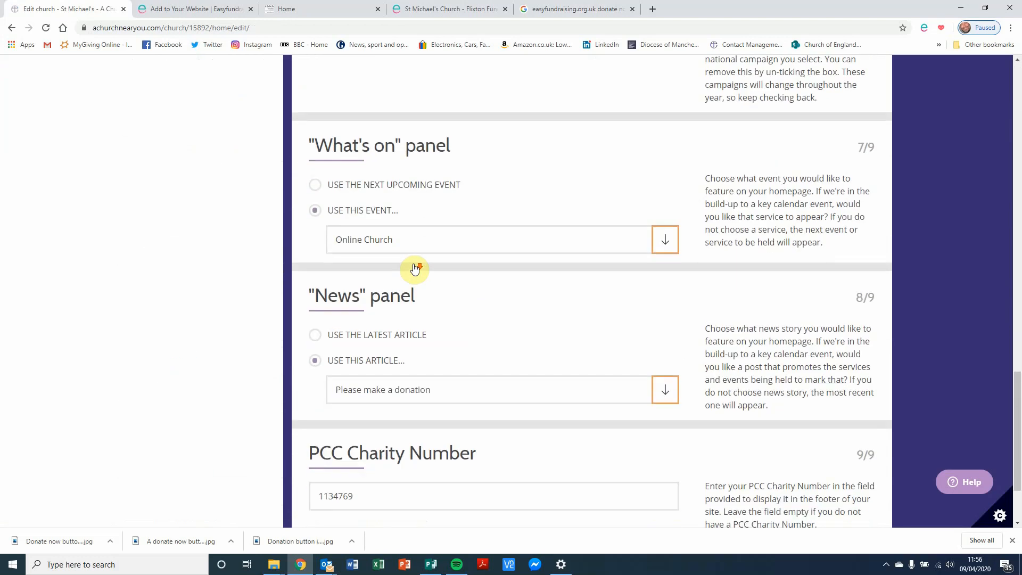
{"action": "scroll", "scroll_direction": "down", "scroll_amount": 3}
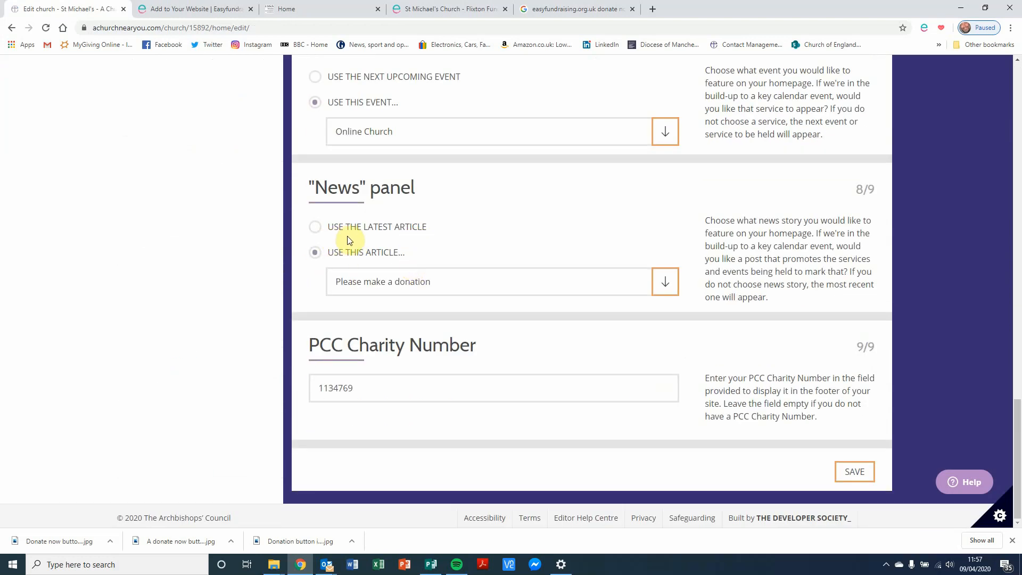
{"action": "left_click", "coordinate": [493, 281]}
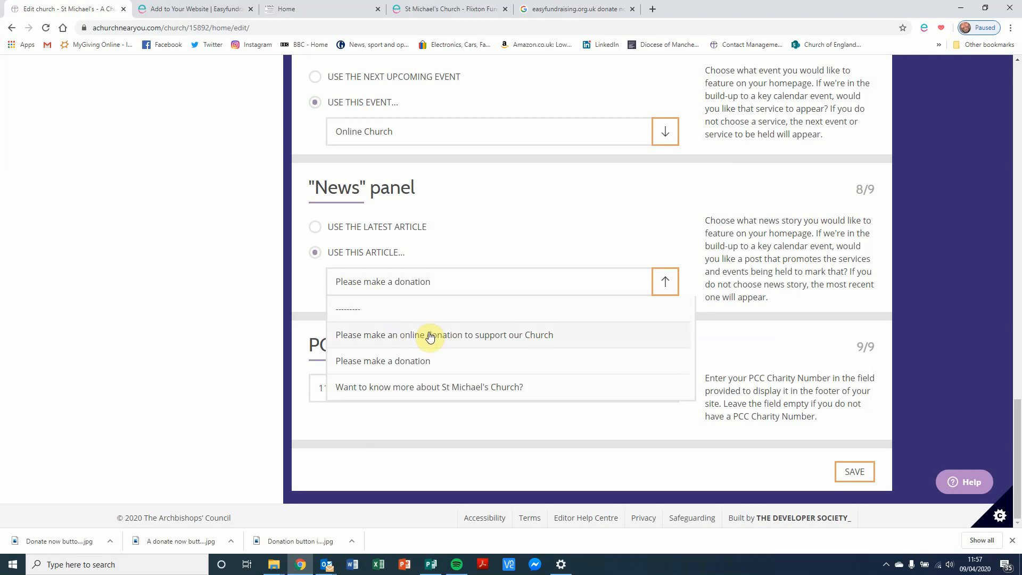
{"action": "left_click", "coordinate": [430, 335]}
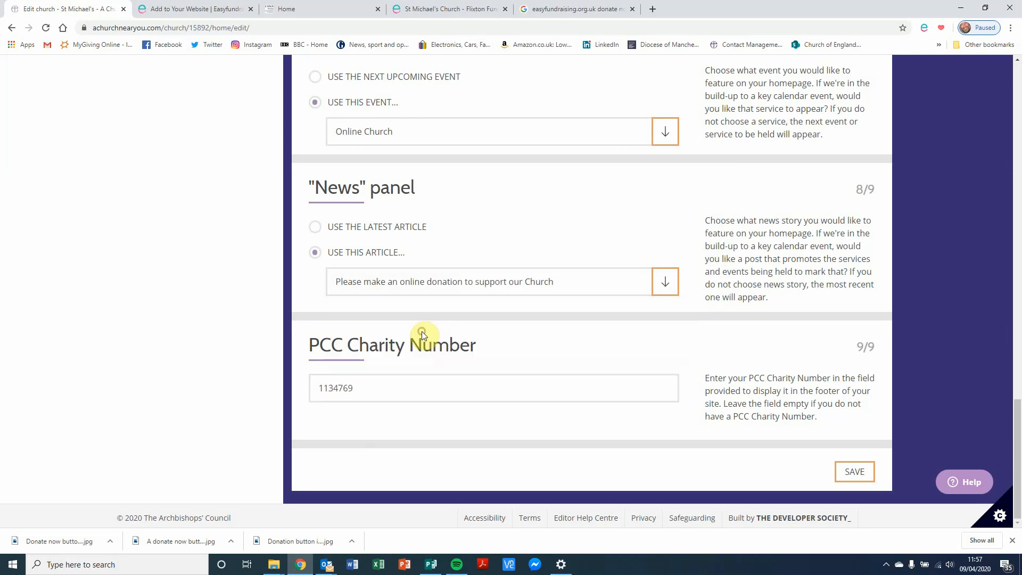
{"action": "mouse_move", "coordinate": [856, 472]}
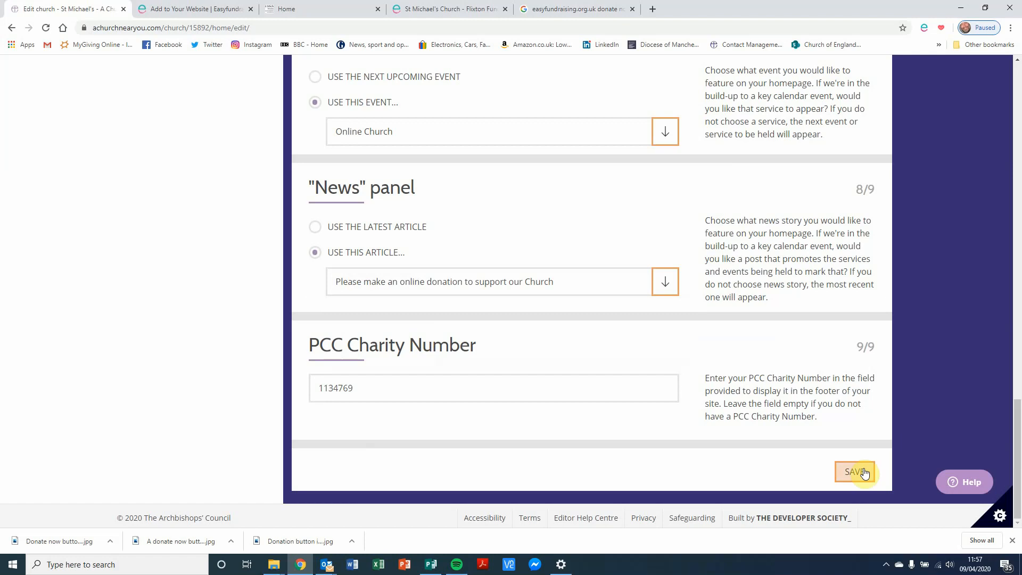
{"action": "left_click", "coordinate": [855, 471]}
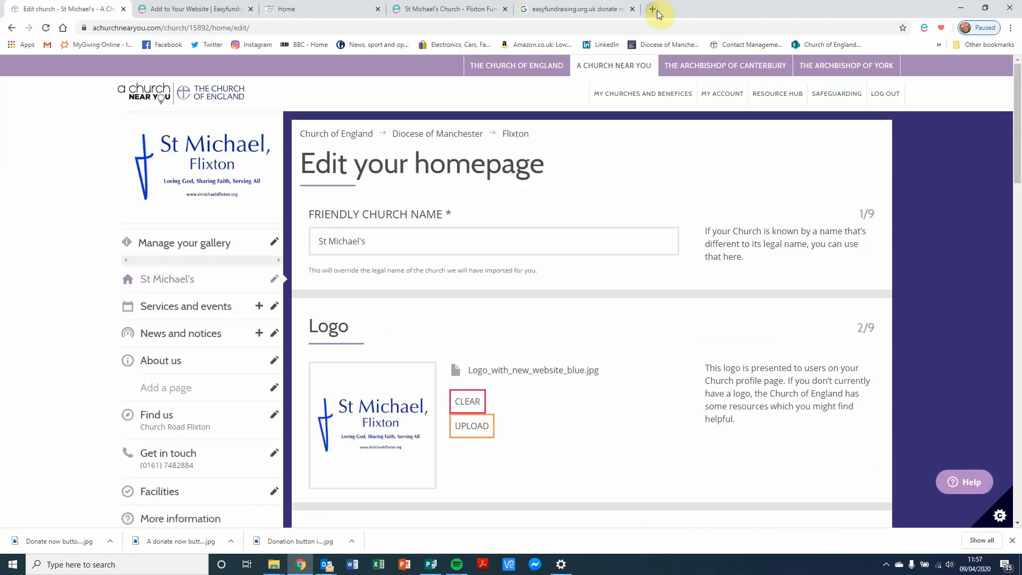
- Load achurchnearyou.com in a new tab, read the donation story, and follow its link
{"action": "left_click", "coordinate": [652, 10]}
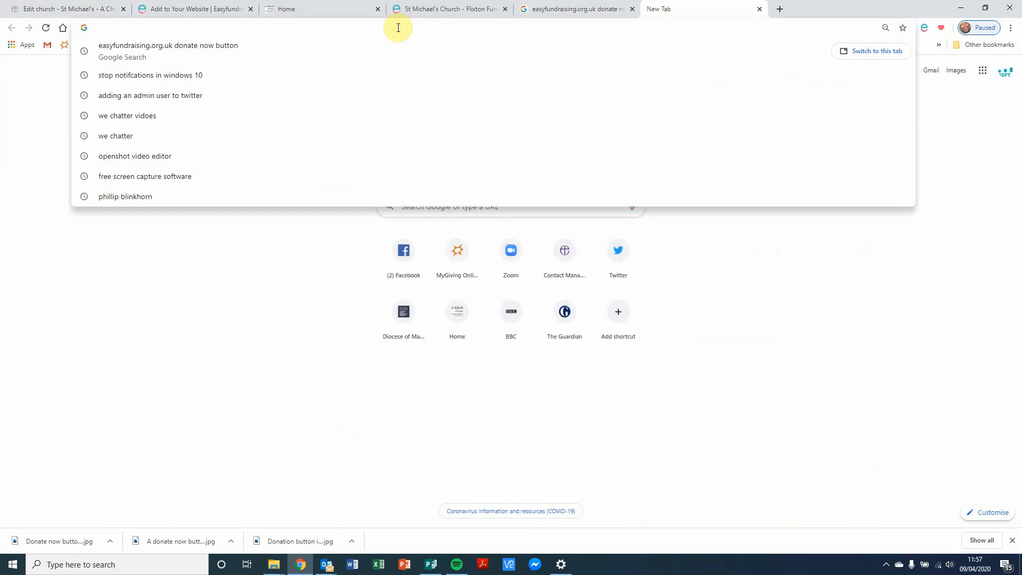
{"action": "type", "text": "achurchnearyou.com/church/15892/"}
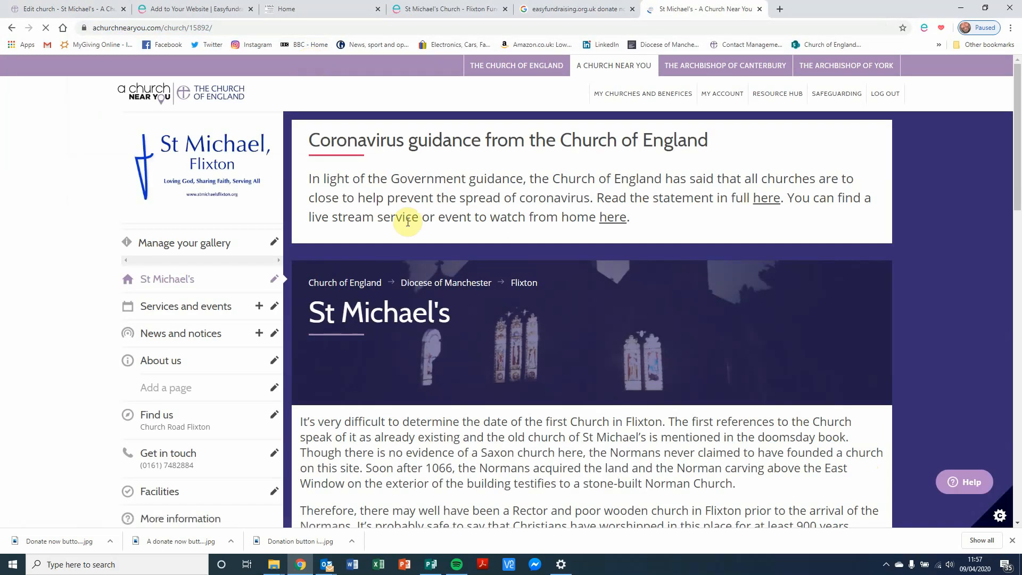
{"action": "scroll", "scroll_direction": "down", "scroll_amount": 3}
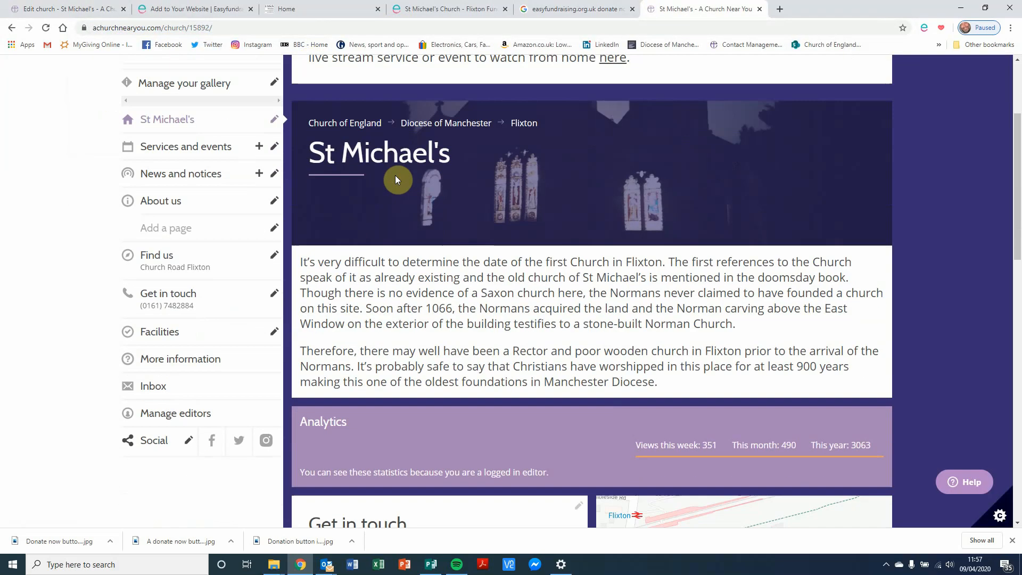
{"action": "scroll", "scroll_direction": "down", "scroll_amount": 3}
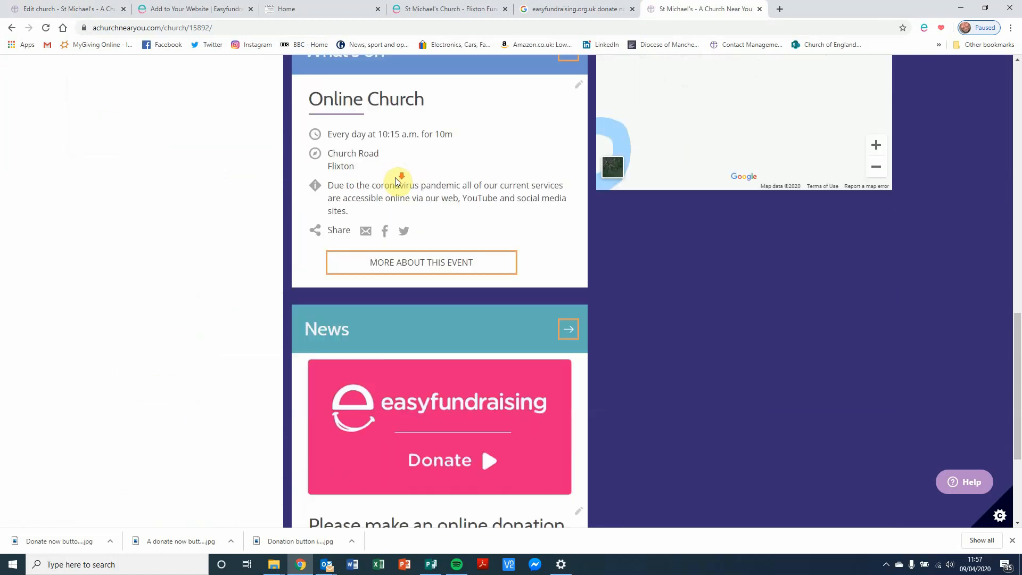
{"action": "scroll", "scroll_direction": "down", "scroll_amount": 3}
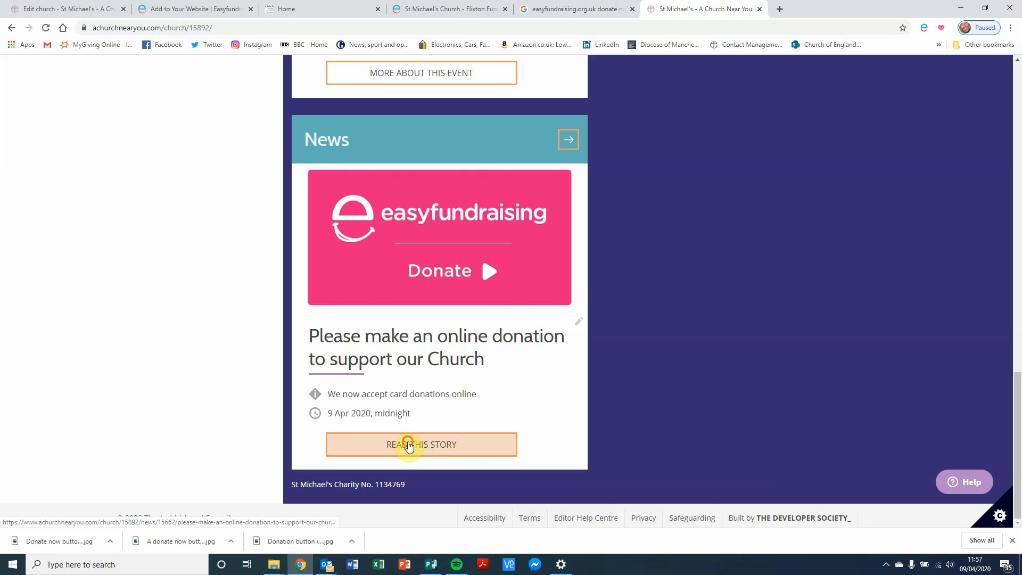
{"action": "left_click", "coordinate": [422, 444]}
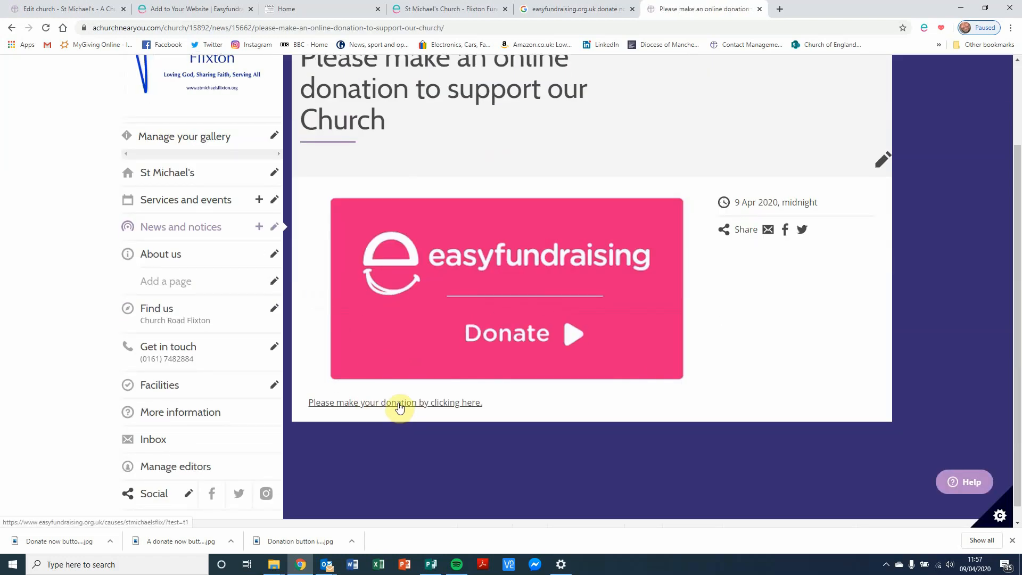
{"action": "left_click", "coordinate": [399, 407]}
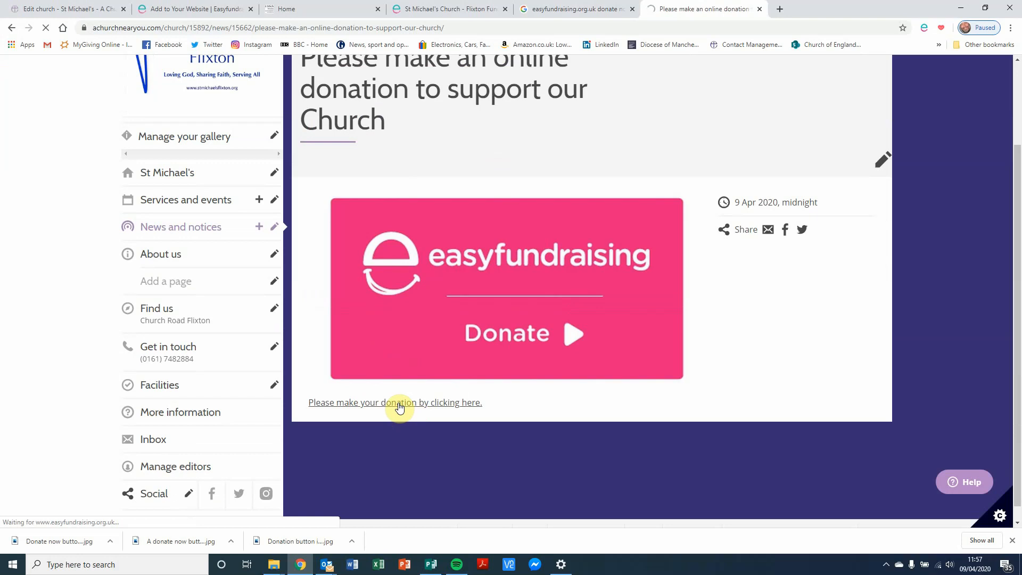
- Give a £10 donation, choose 'Yes, add gift aid', and tick the declarations
{"action": "left_click", "coordinate": [395, 402]}
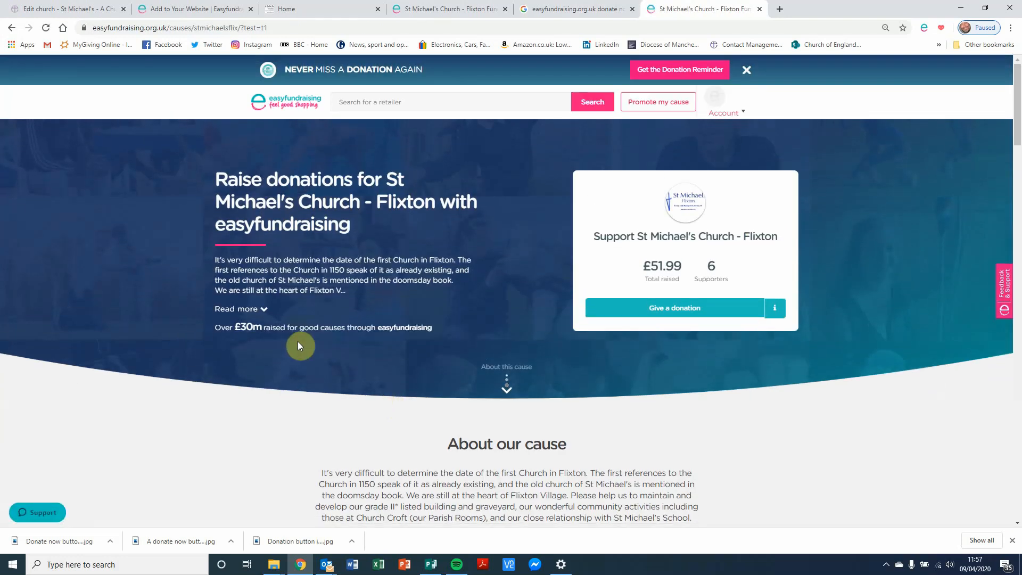
{"action": "mouse_move", "coordinate": [635, 312]}
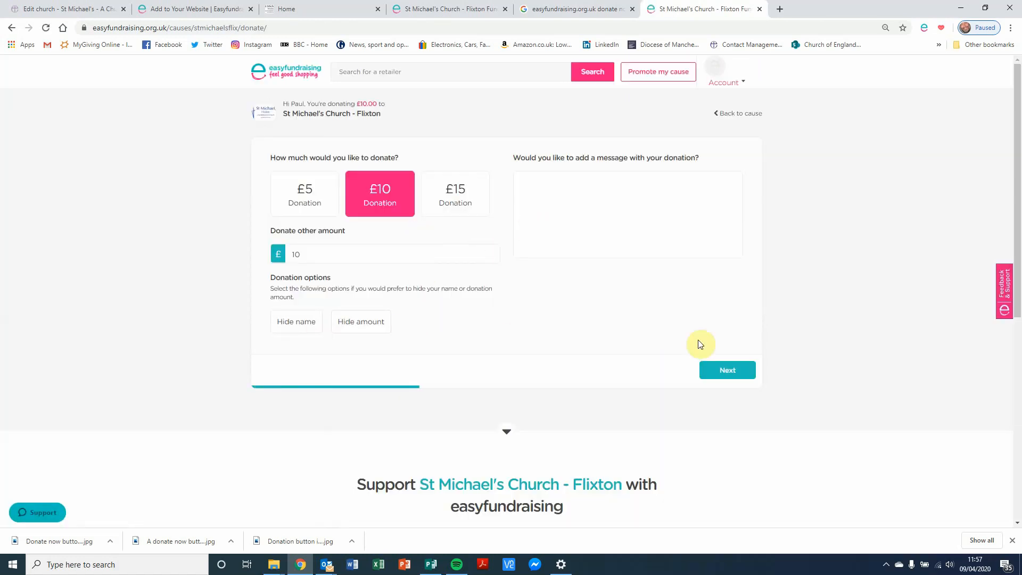
{"action": "left_click", "coordinate": [727, 370]}
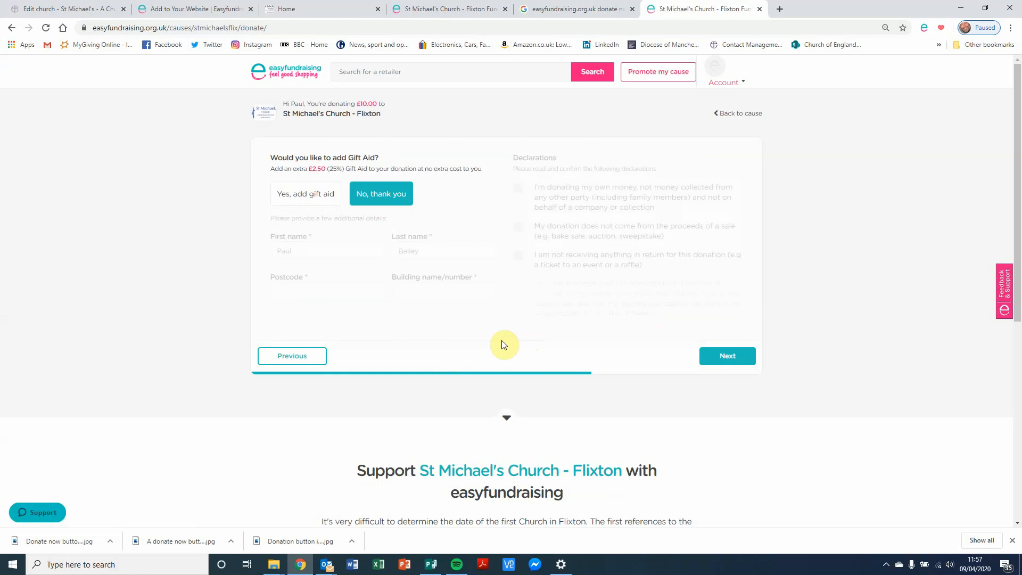
{"action": "left_click", "coordinate": [305, 194]}
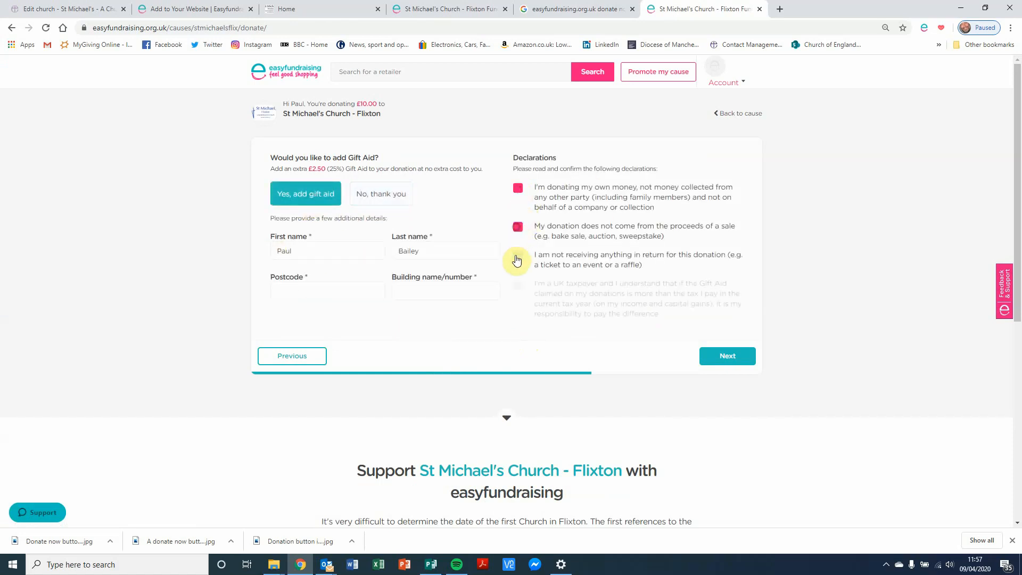
{"action": "left_click", "coordinate": [517, 255]}
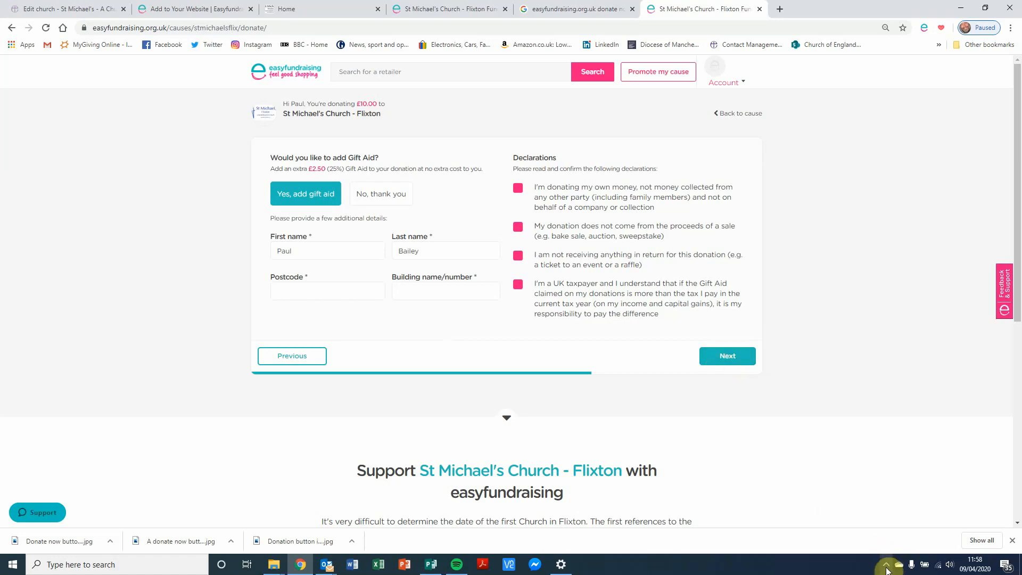
{"action": "left_click", "coordinate": [886, 565]}
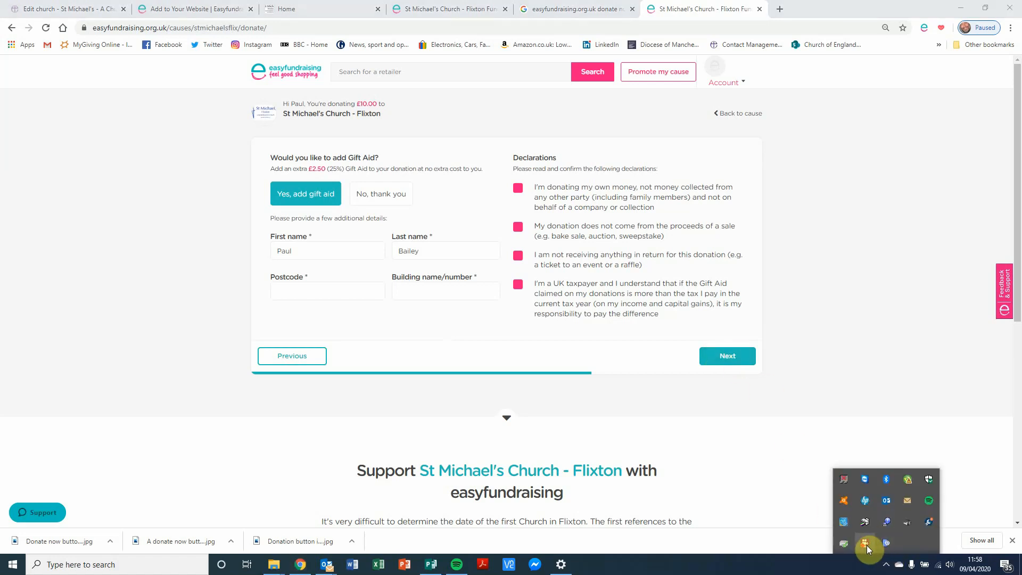